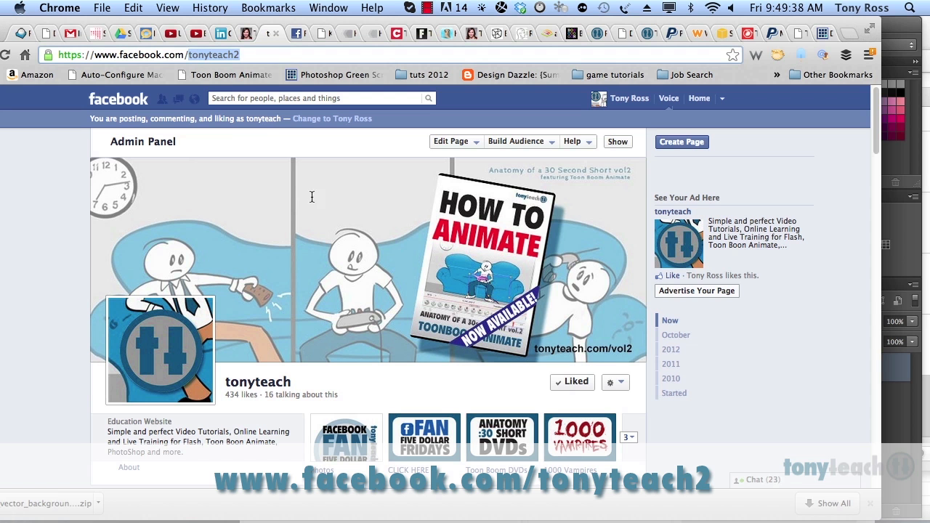
{"action": "mouse_move", "coordinate": [330, 248]}
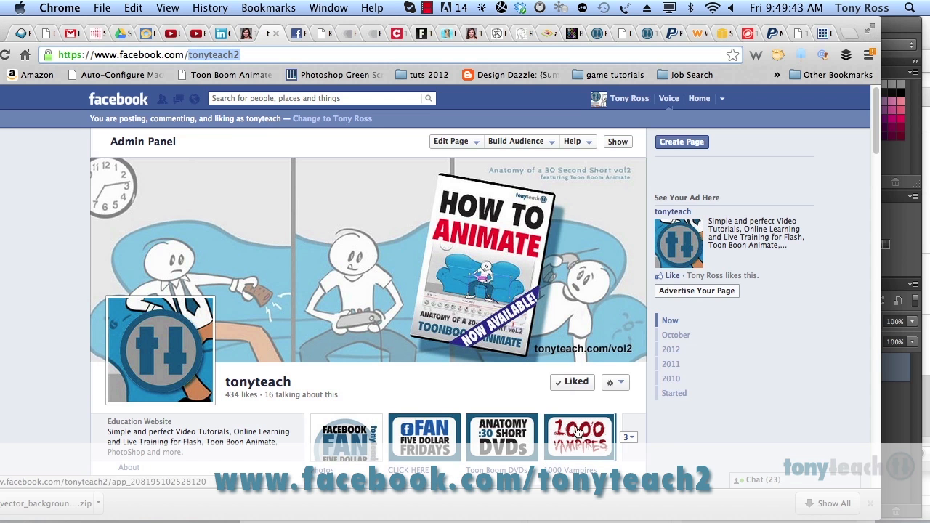
Browse the tonyteach page, follow its CLICK HERE link, then return to the main page.
{"action": "scroll", "scroll_direction": "down", "scroll_amount": 3}
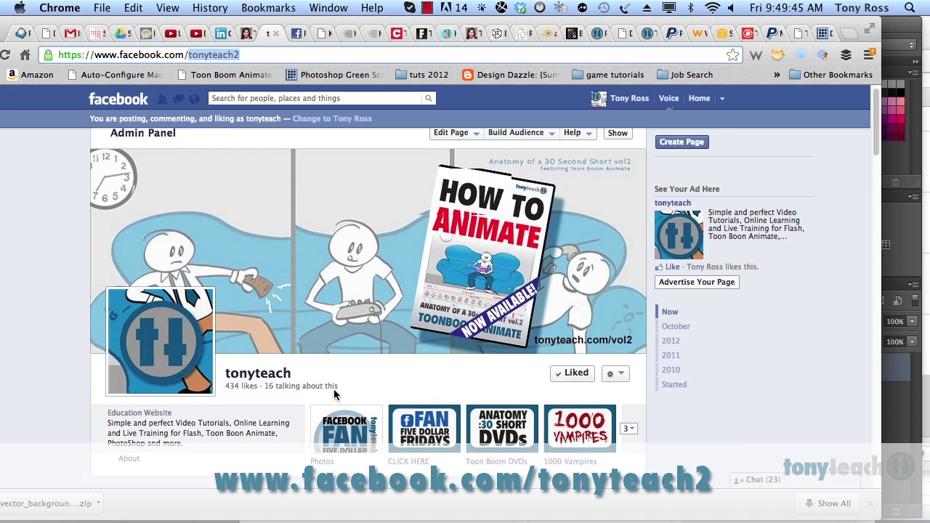
{"action": "scroll", "scroll_direction": "down", "scroll_amount": 3}
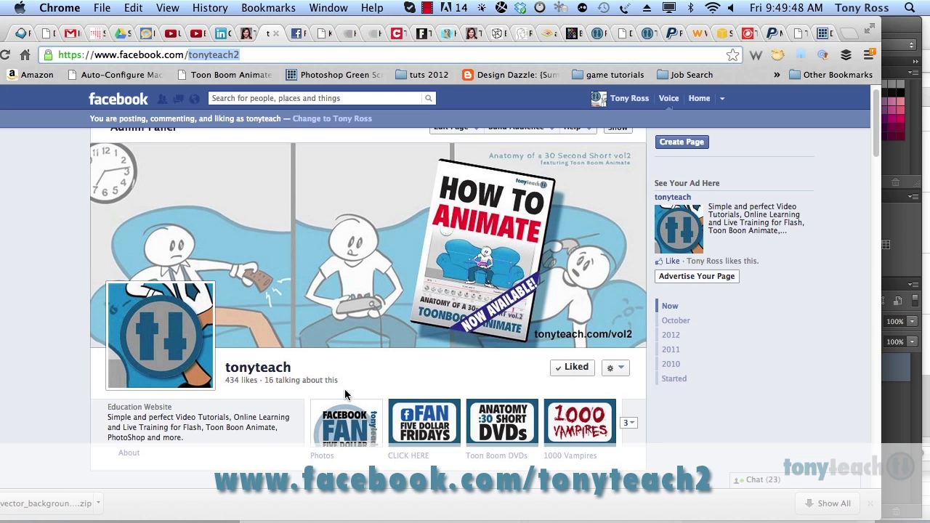
{"action": "left_click", "coordinate": [424, 422]}
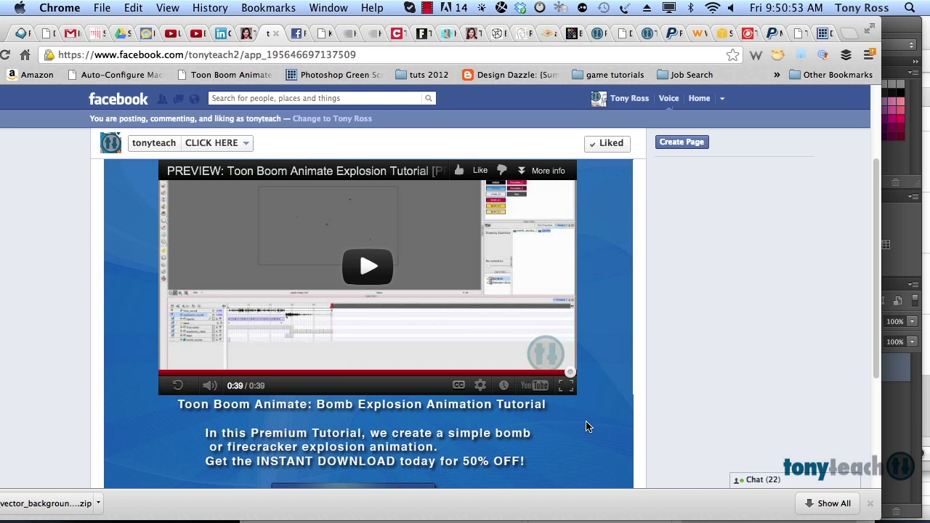
{"action": "mouse_move", "coordinate": [153, 151]}
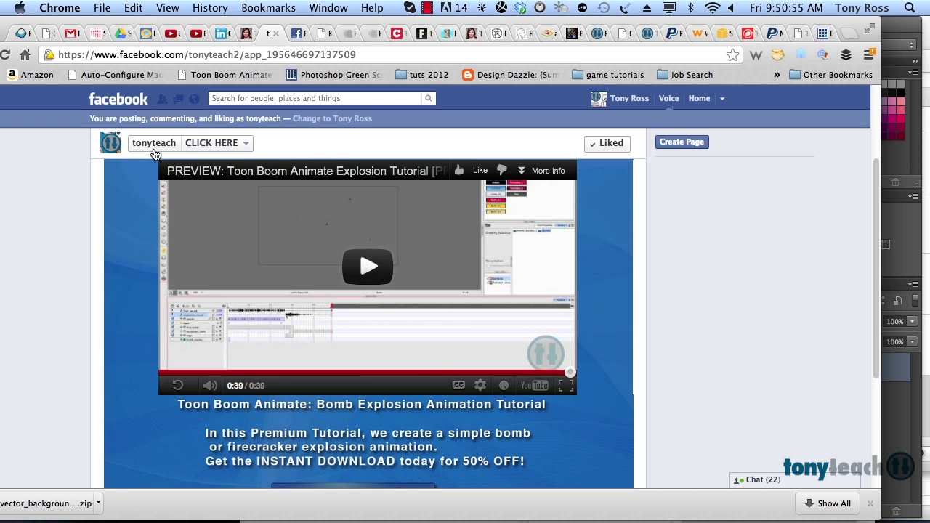
{"action": "left_click", "coordinate": [153, 142]}
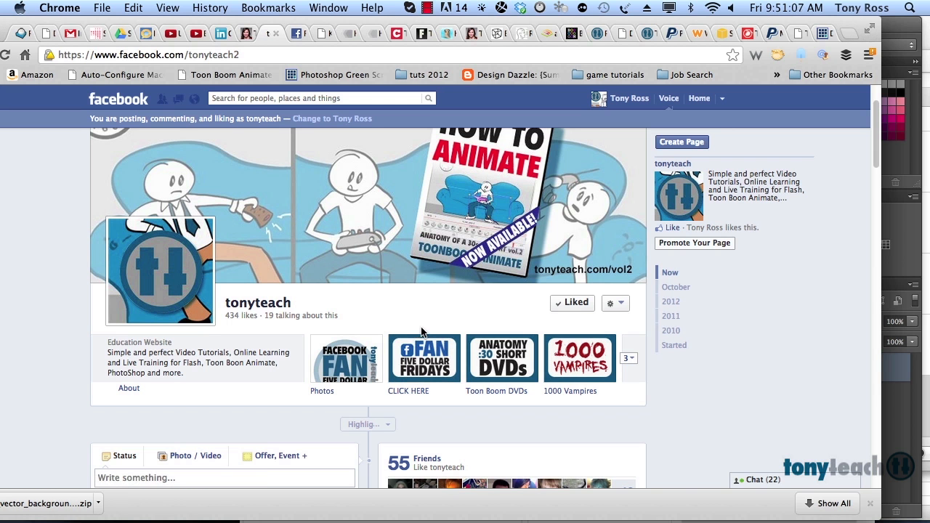
Launch Animate and create a 720p 15fps scene named dots_101.
{"action": "left_click", "coordinate": [473, 502]}
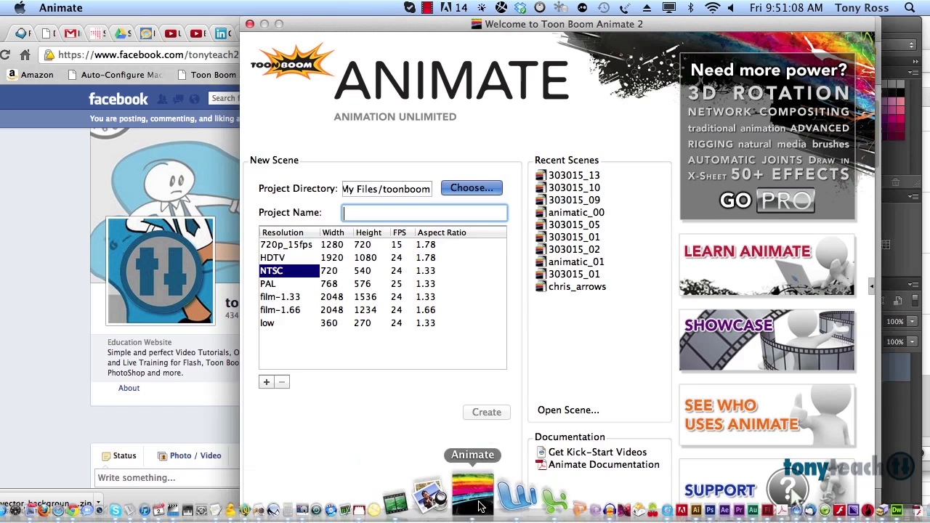
{"action": "left_click", "coordinate": [286, 244]}
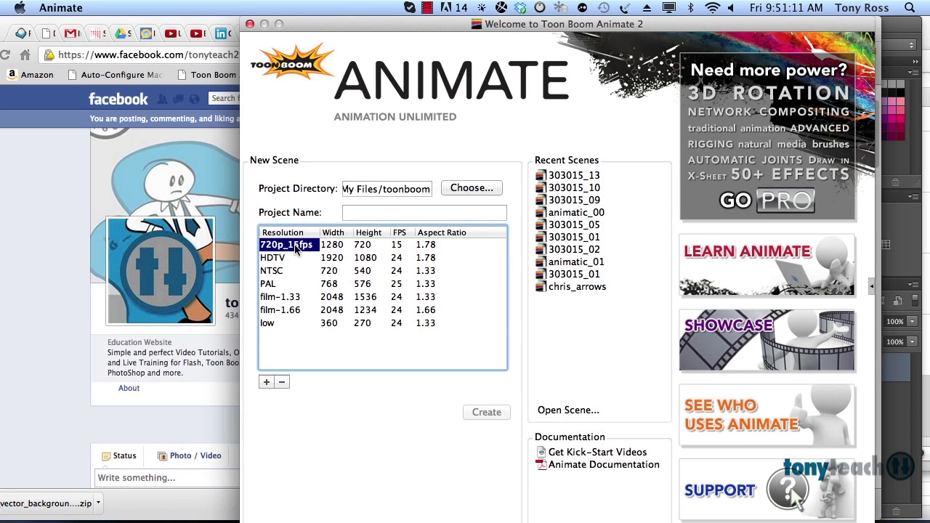
{"action": "left_click", "coordinate": [424, 212]}
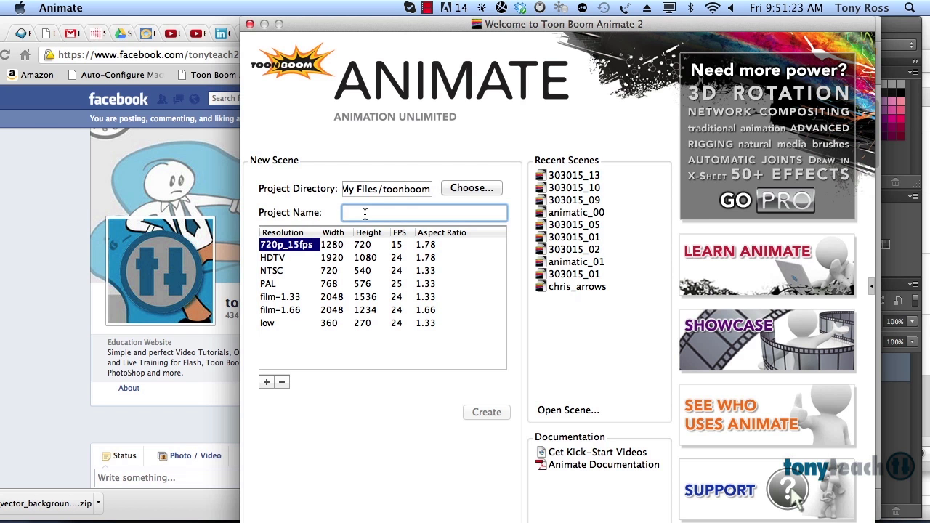
{"action": "type", "text": "dots_101"}
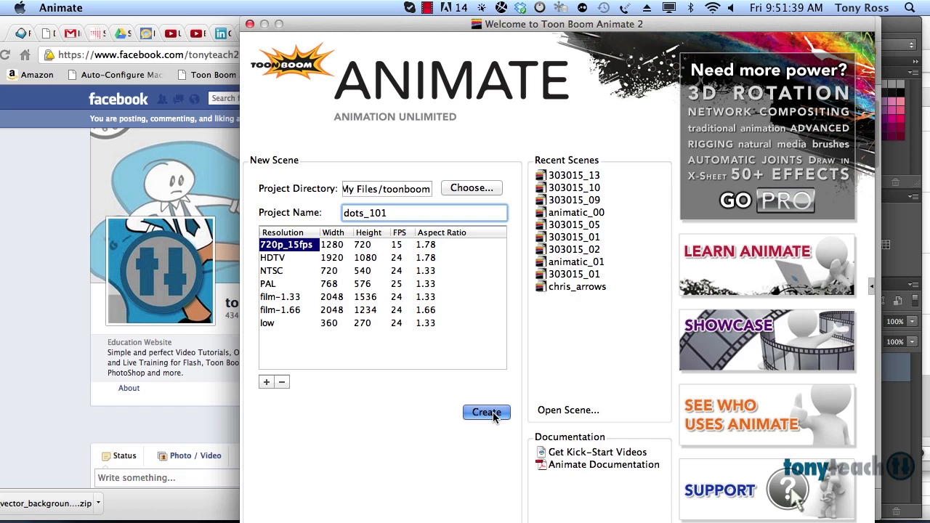
{"action": "left_click", "coordinate": [487, 413]}
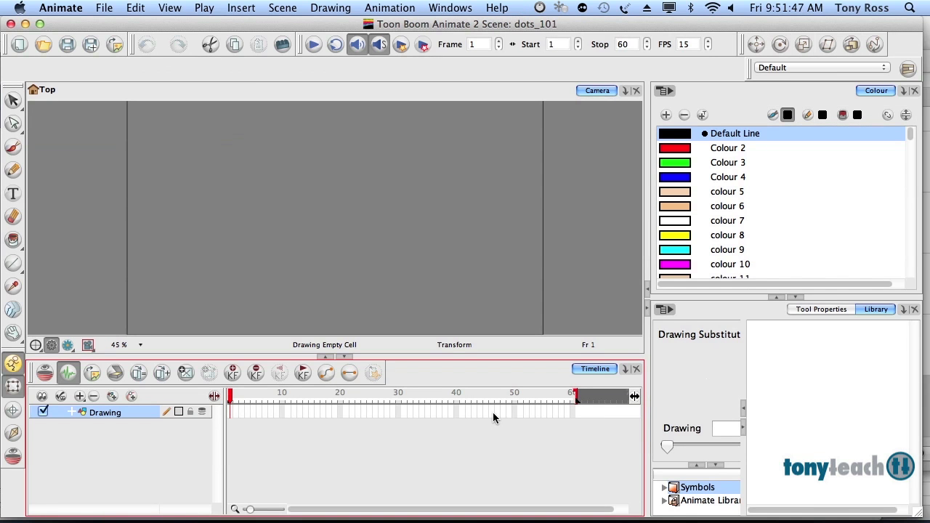
{"action": "mouse_move", "coordinate": [428, 494]}
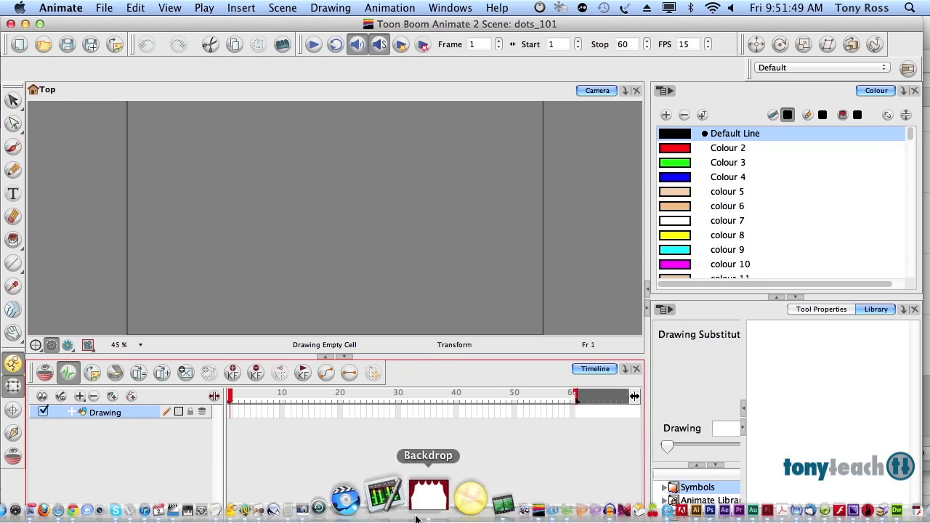
{"action": "mouse_move", "coordinate": [294, 513]}
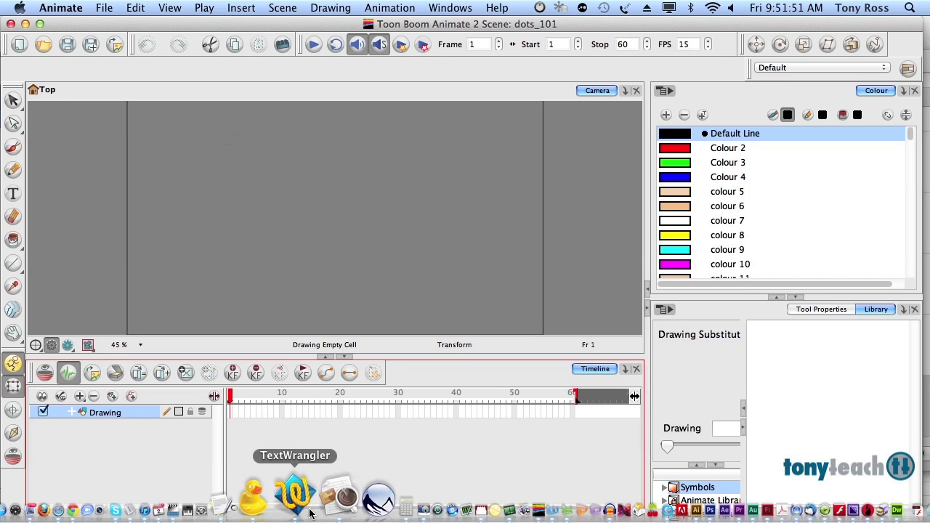
{"action": "mouse_move", "coordinate": [365, 509]}
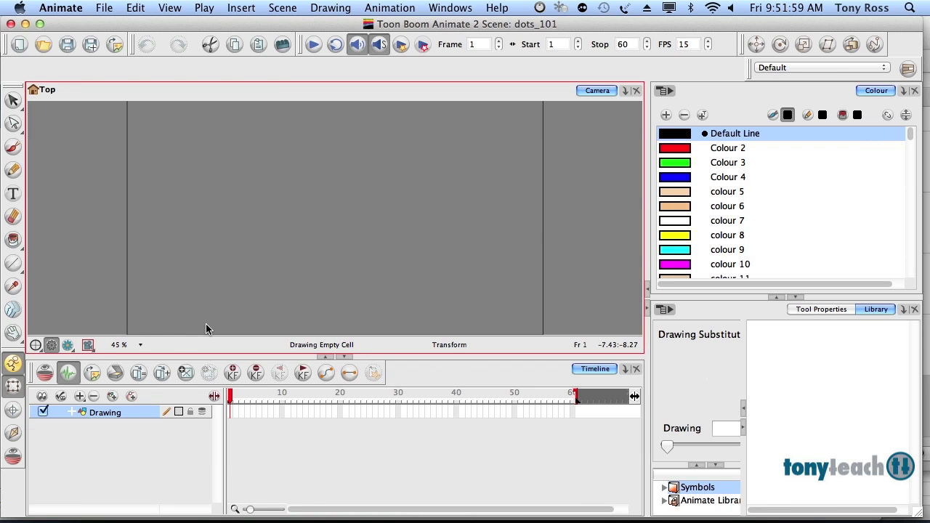
{"action": "mouse_move", "coordinate": [162, 283]}
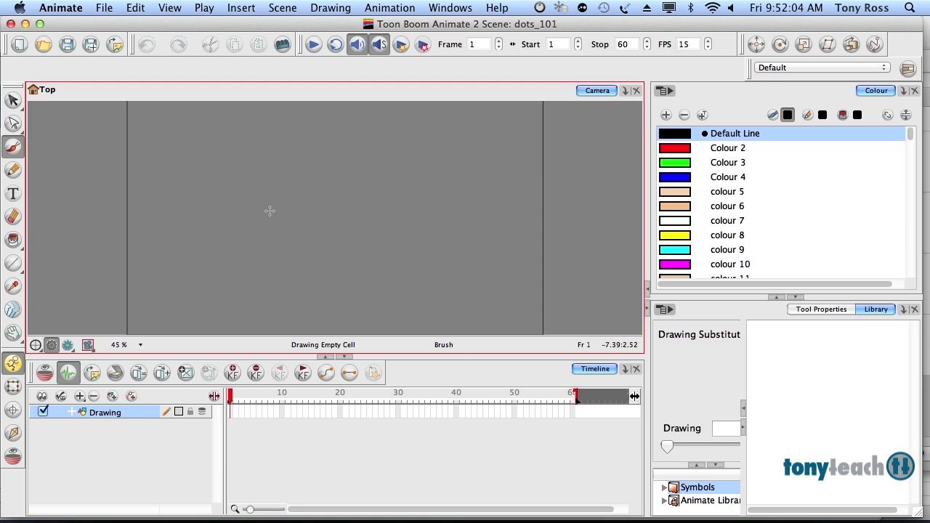
{"action": "mouse_move", "coordinate": [422, 267]}
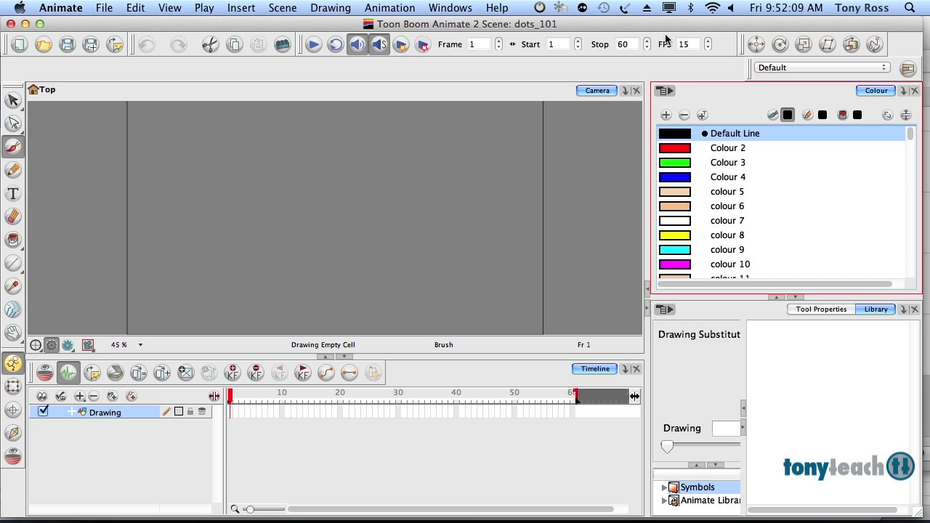
{"action": "mouse_move", "coordinate": [664, 102]}
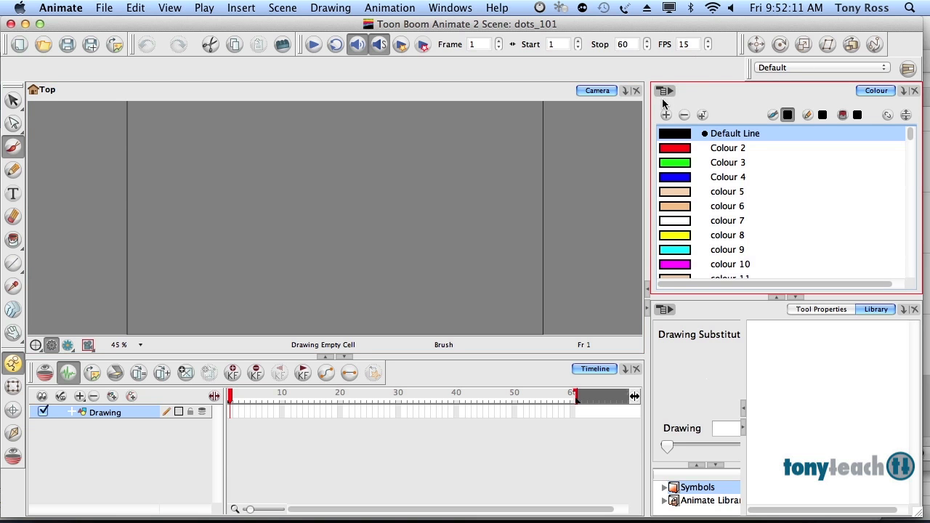
{"action": "mouse_move", "coordinate": [652, 109]}
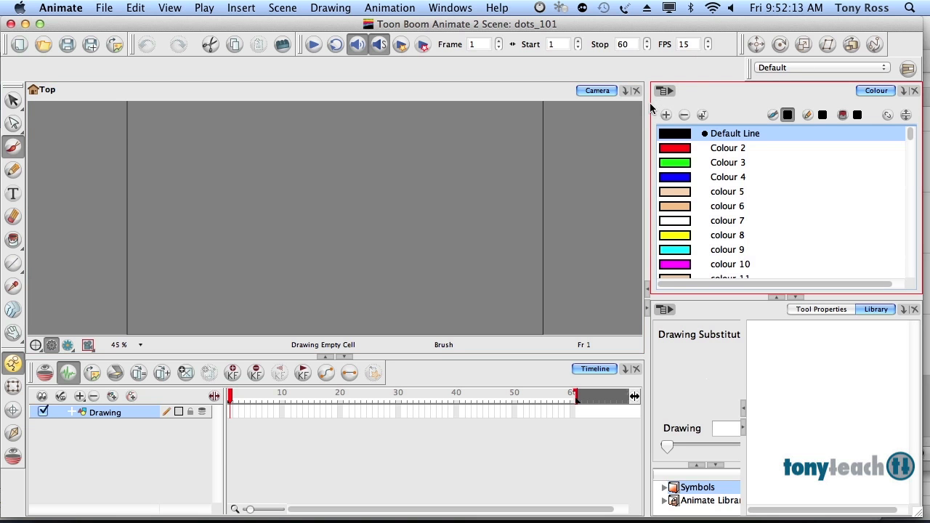
{"action": "mouse_move", "coordinate": [715, 165]}
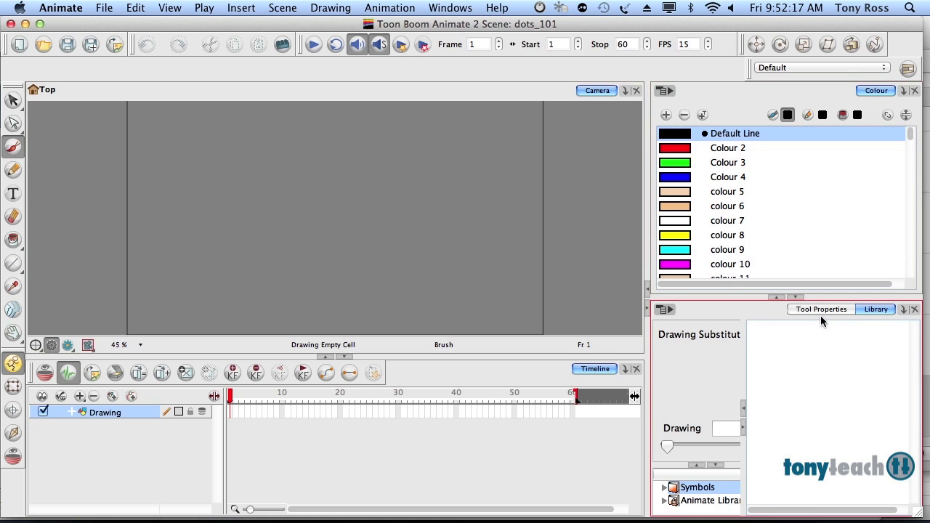
Switch the brush to the Brush 7 preset (size 15.5–45) in Tool Properties.
{"action": "left_click", "coordinate": [821, 309]}
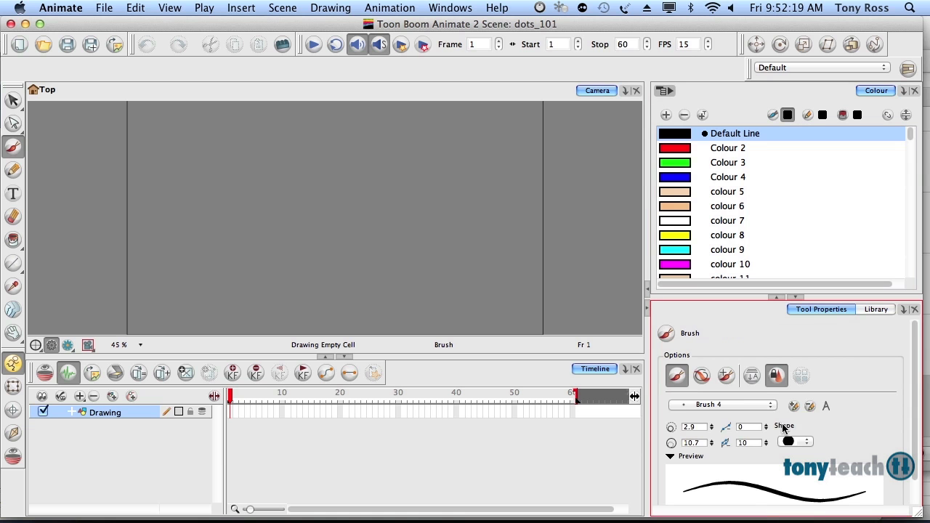
{"action": "left_click", "coordinate": [719, 404]}
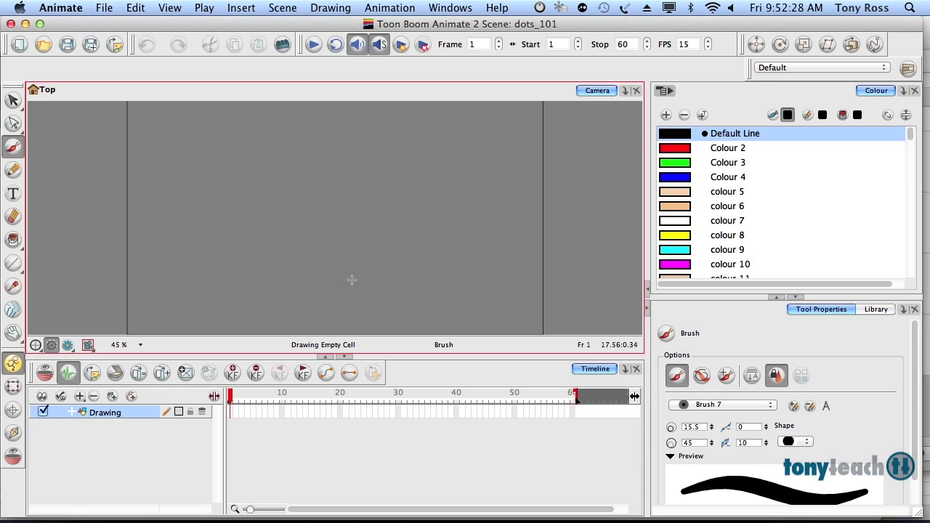
{"action": "mouse_move", "coordinate": [219, 245]}
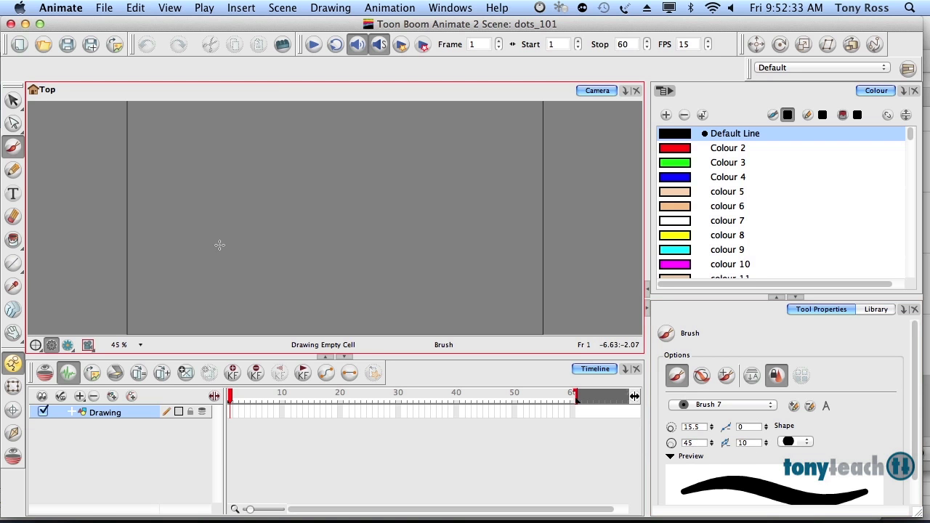
{"action": "mouse_move", "coordinate": [184, 197]}
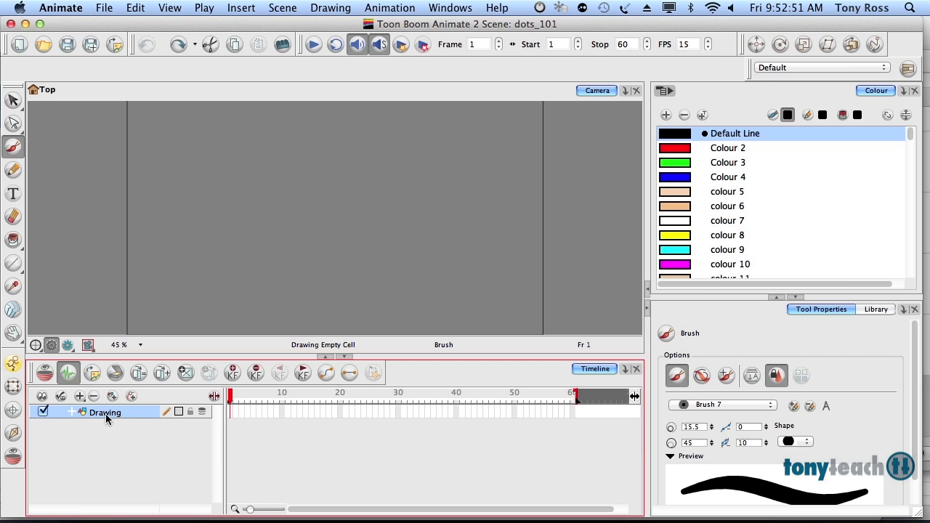
Rename the Timeline's Drawing layer to dot_1.
{"action": "double_click", "coordinate": [104, 413]}
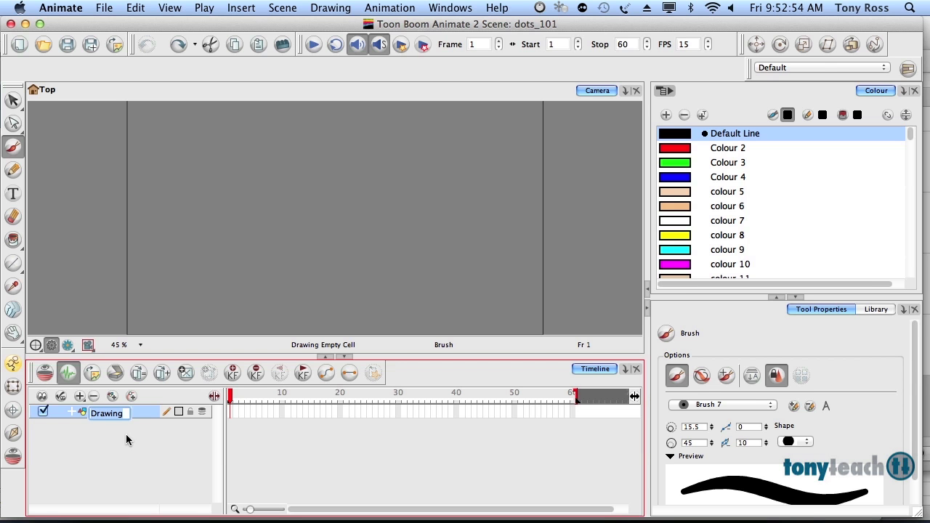
{"action": "type", "text": "dot_1"}
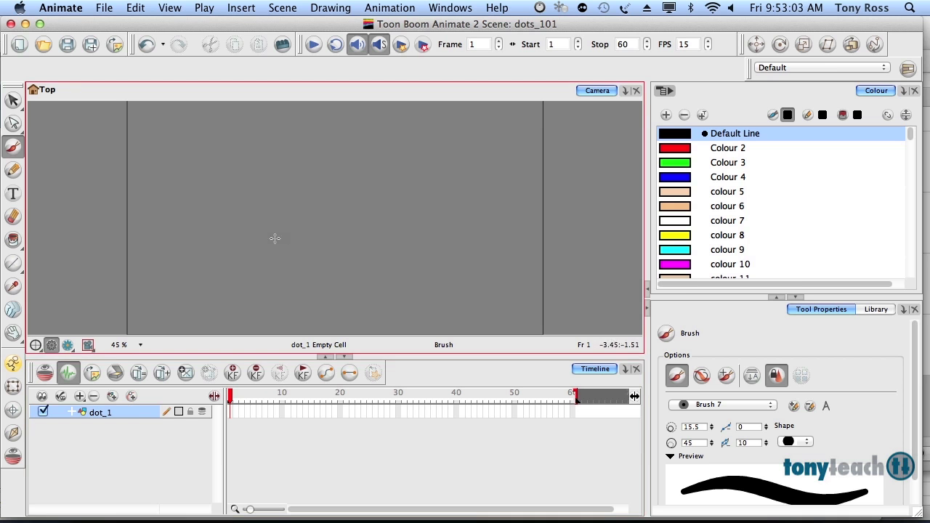
{"action": "mouse_move", "coordinate": [203, 247]}
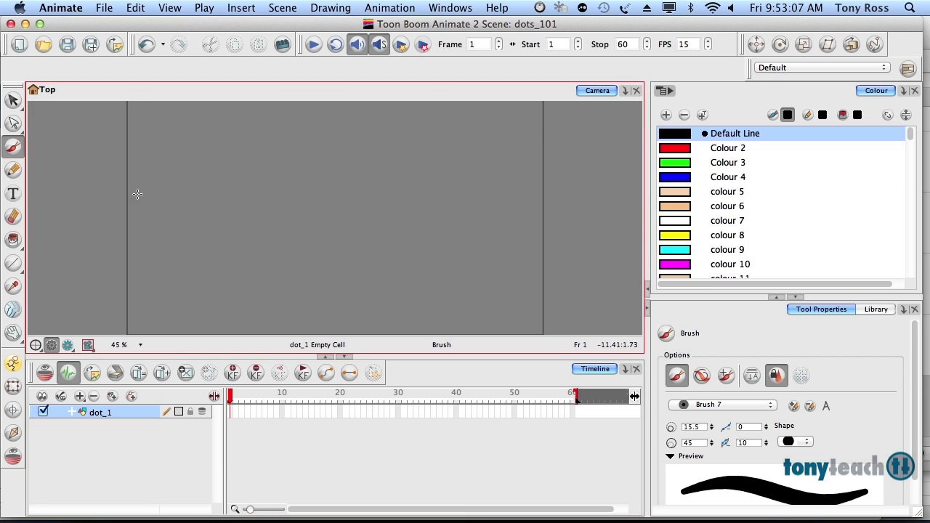
{"action": "mouse_move", "coordinate": [142, 217]}
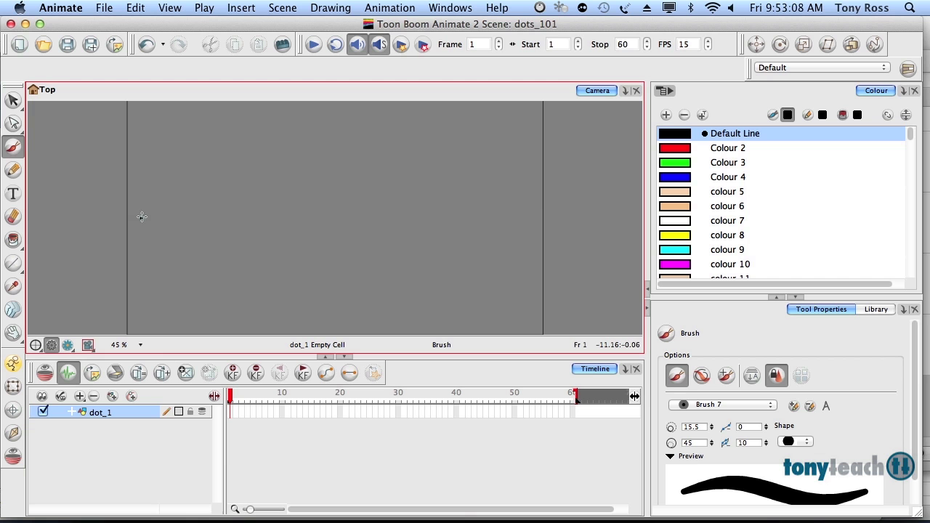
{"action": "left_click", "coordinate": [140, 218]}
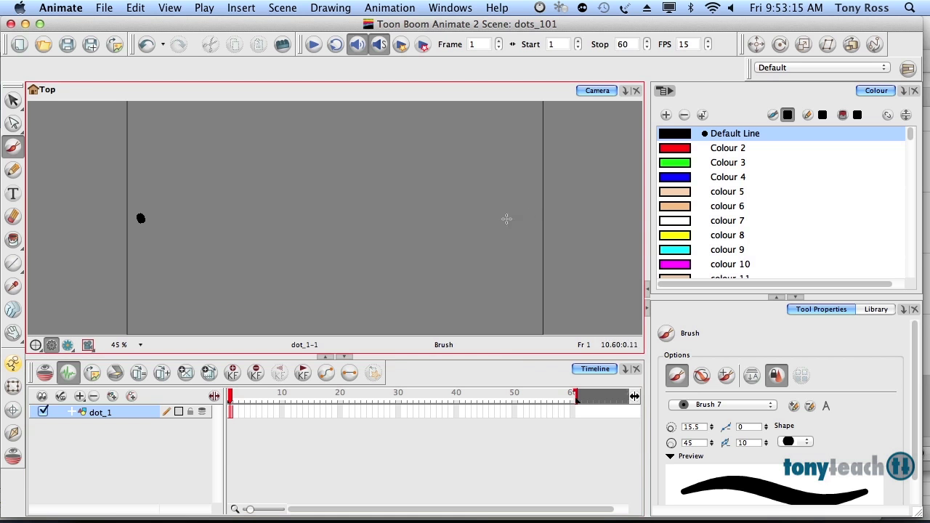
{"action": "mouse_move", "coordinate": [220, 225]}
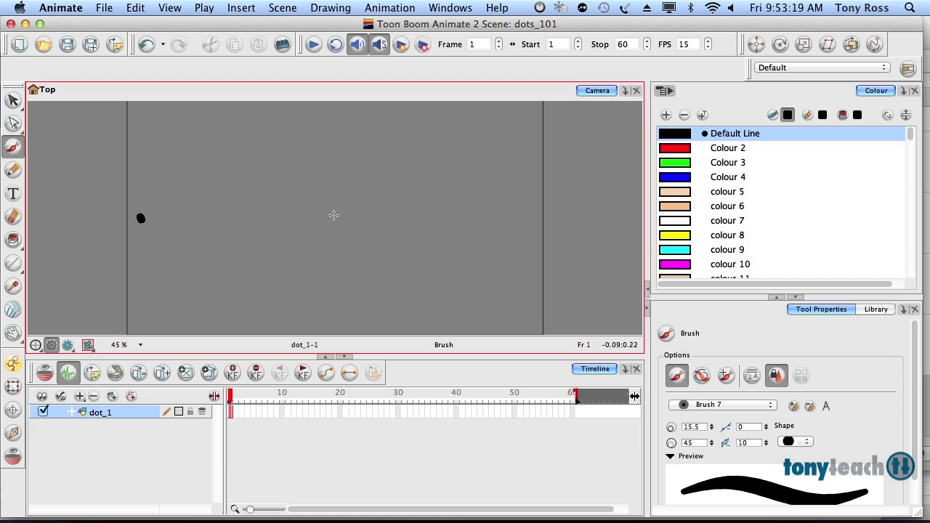
{"action": "mouse_move", "coordinate": [137, 240]}
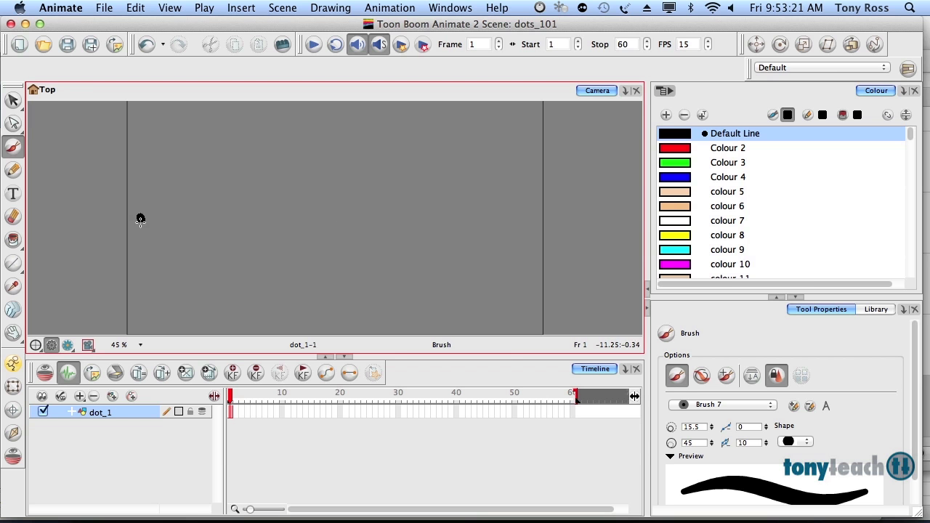
{"action": "left_click", "coordinate": [140, 219]}
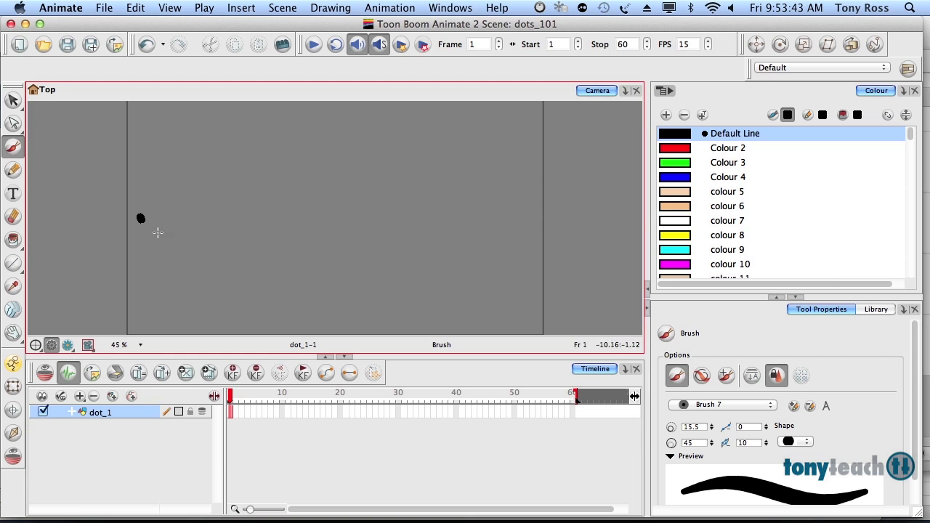
{"action": "mouse_move", "coordinate": [164, 228]}
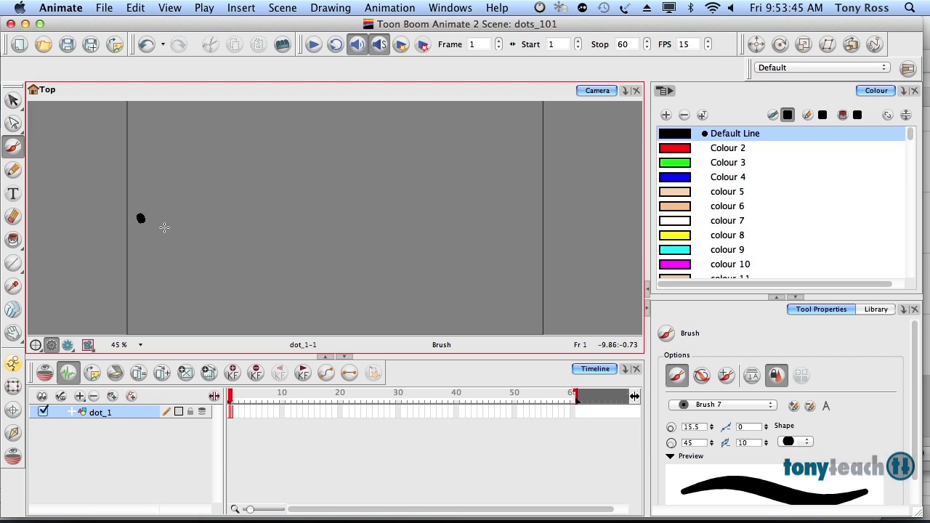
{"action": "mouse_move", "coordinate": [151, 220]}
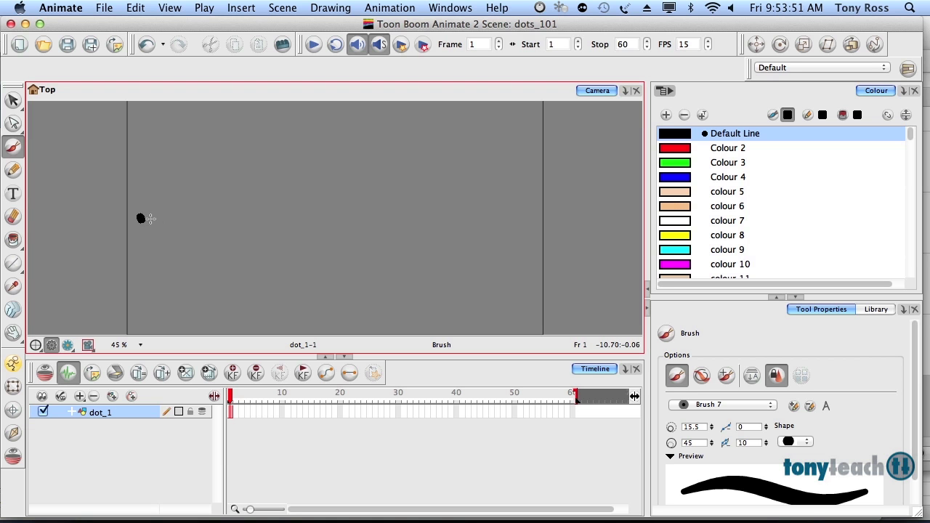
Stamp a curving trail of brush dots and paint an up-right streak on frame 1.
{"action": "left_click", "coordinate": [150, 223]}
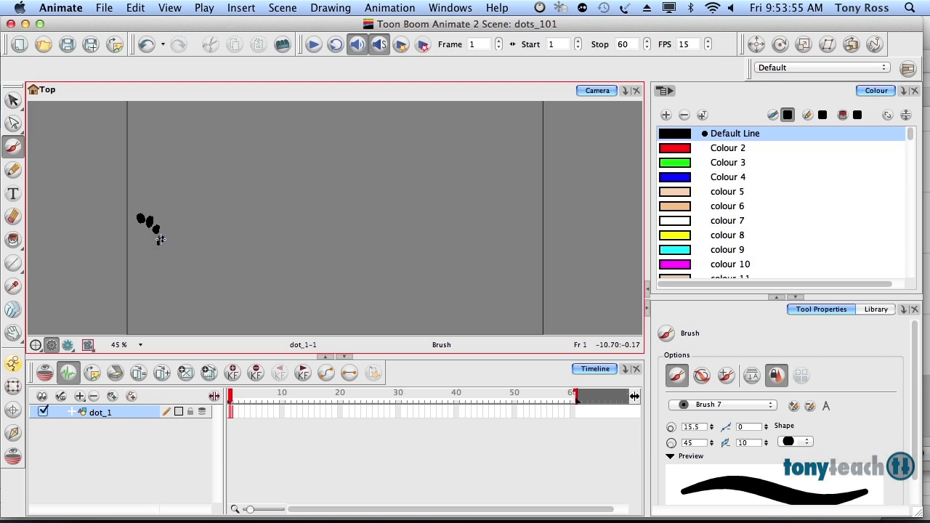
{"action": "left_click", "coordinate": [156, 237]}
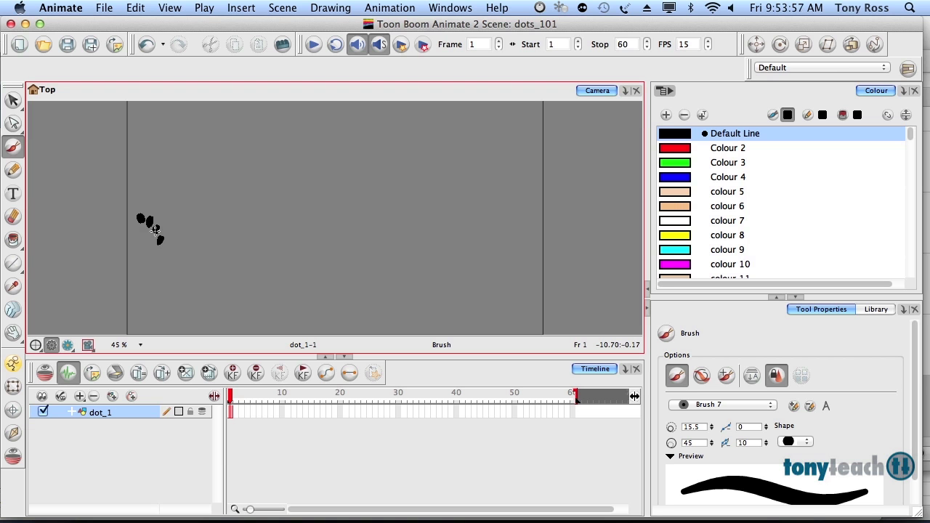
{"action": "left_click", "coordinate": [159, 232]}
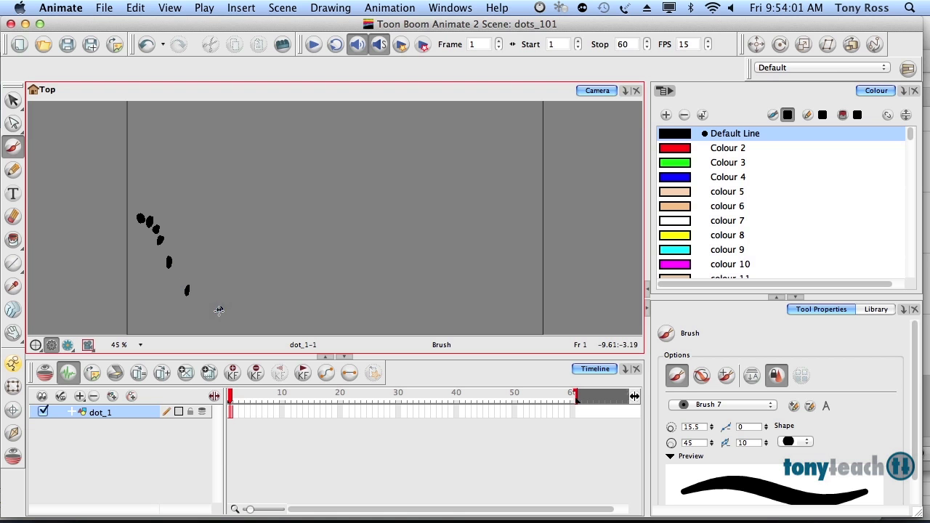
{"action": "left_click", "coordinate": [240, 309]}
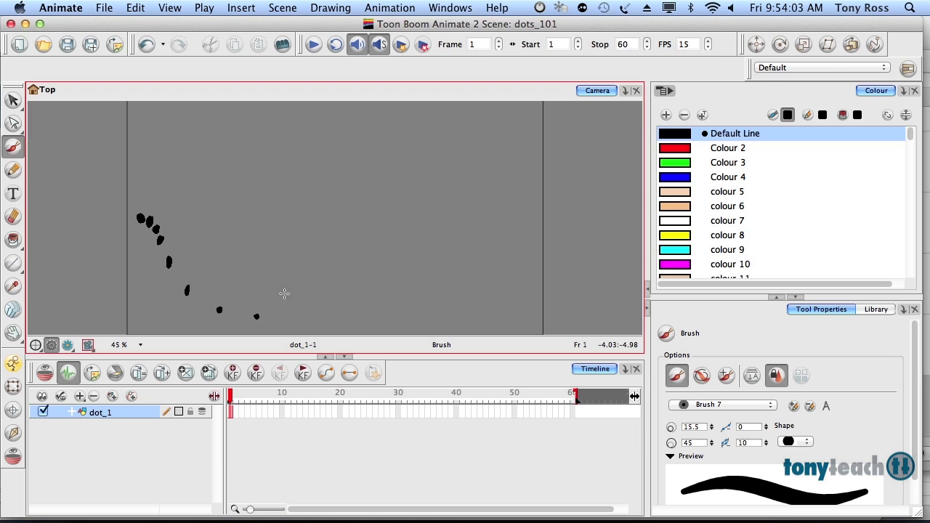
{"action": "mouse_move", "coordinate": [304, 311]}
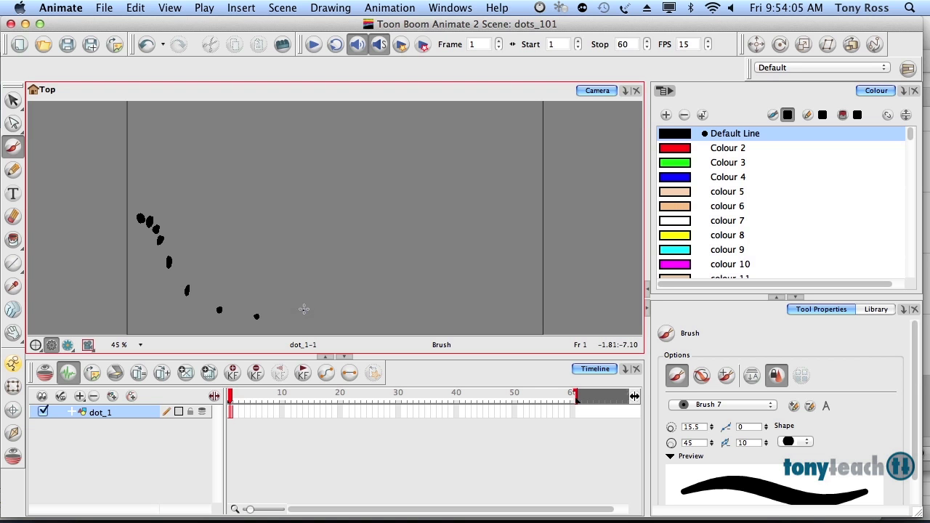
{"action": "left_click_drag", "start_coordinate": [301, 311], "coordinate": [356, 280]}
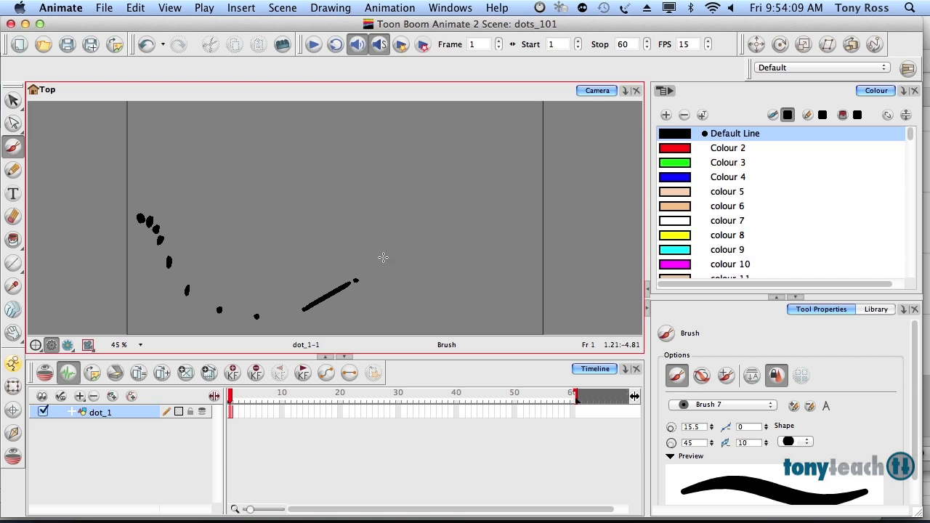
{"action": "mouse_move", "coordinate": [379, 262]}
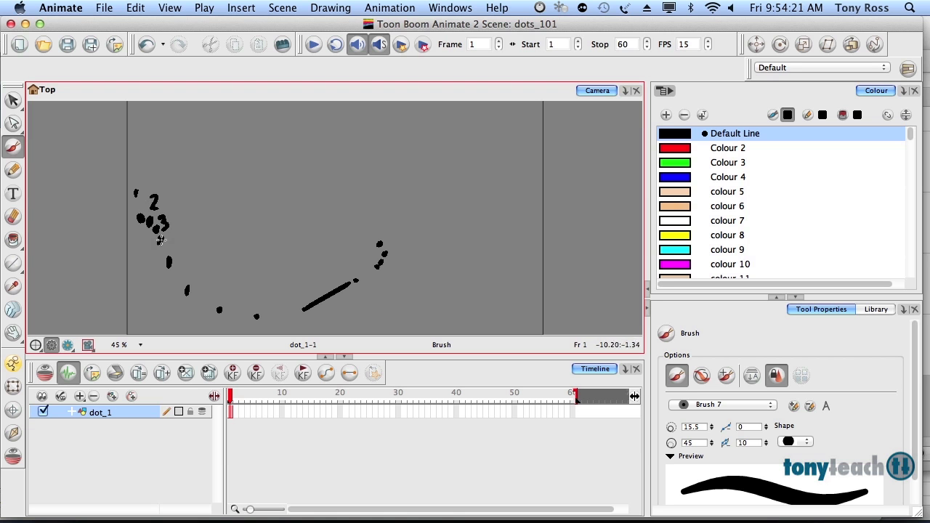
{"action": "mouse_move", "coordinate": [294, 202]}
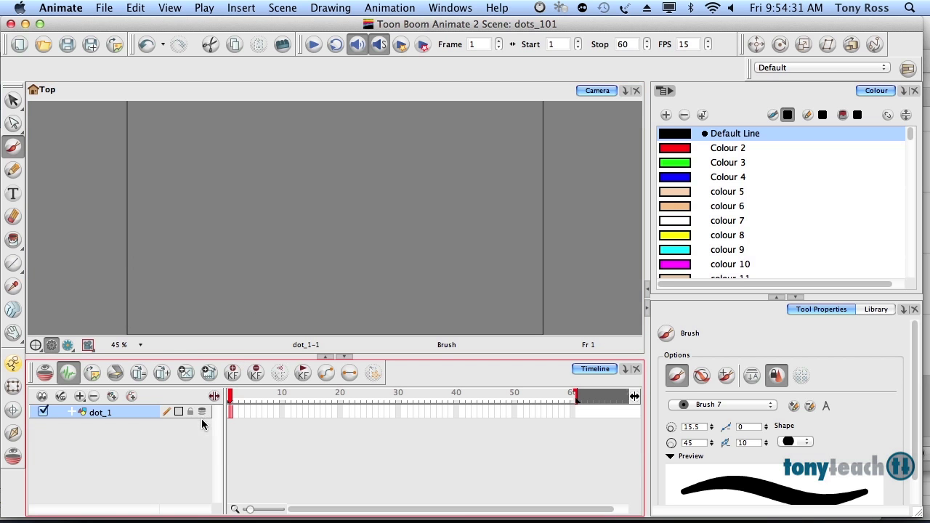
{"action": "mouse_move", "coordinate": [205, 421]}
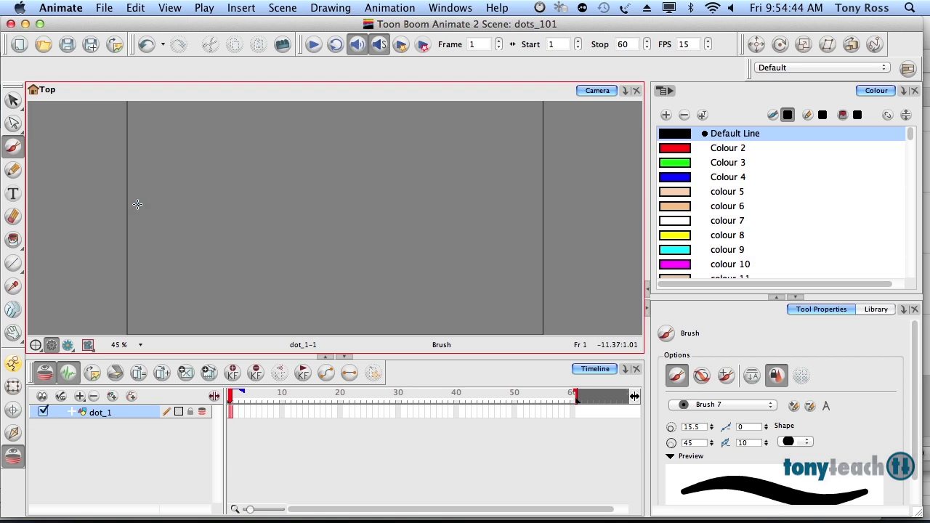
Paint one fresh starting dot near the left edge of frame 1.
{"action": "left_click", "coordinate": [139, 205]}
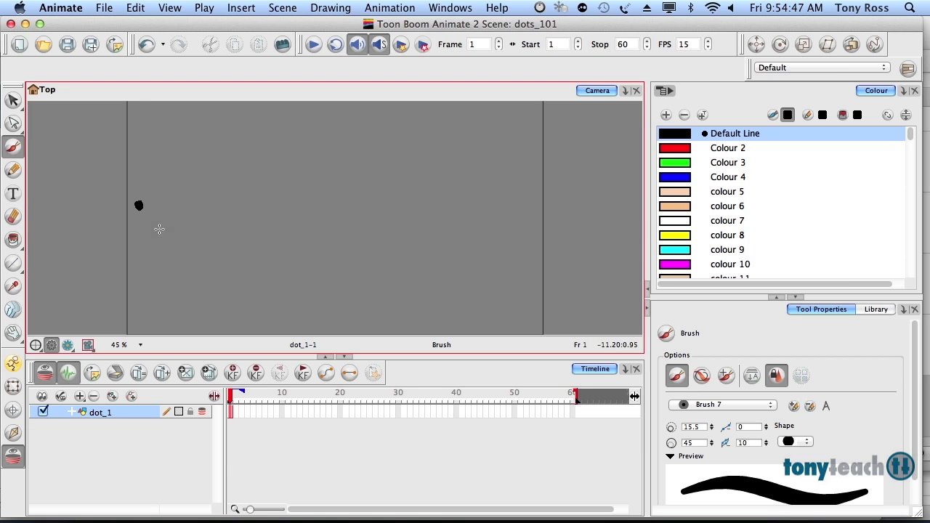
{"action": "mouse_move", "coordinate": [158, 240]}
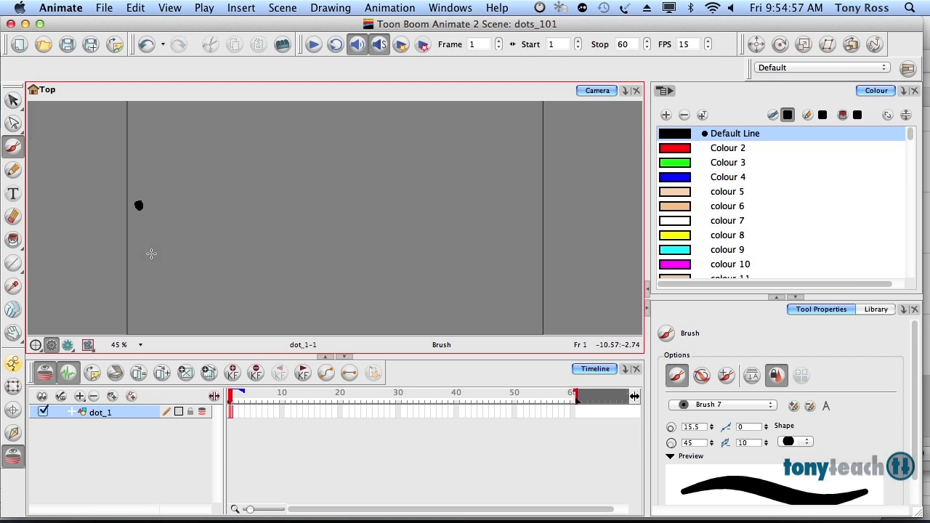
{"action": "mouse_move", "coordinate": [149, 258]}
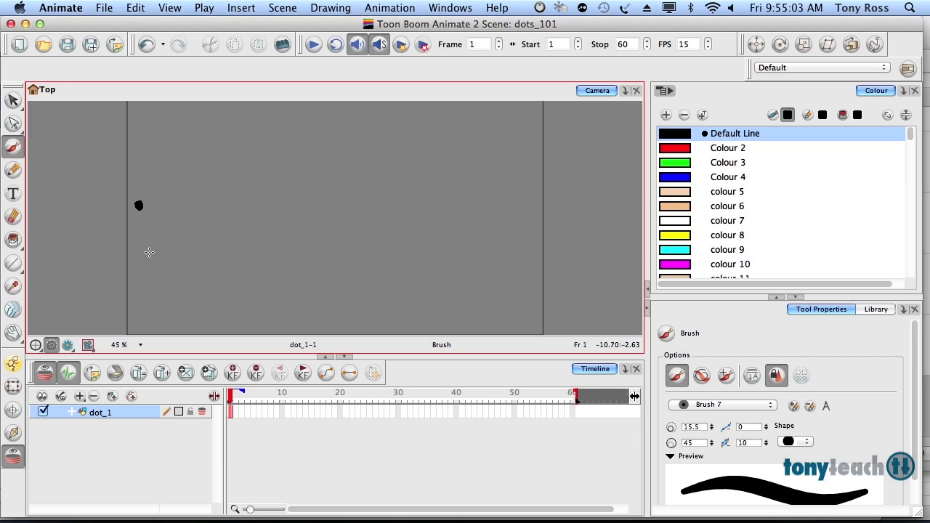
{"action": "mouse_move", "coordinate": [139, 226]}
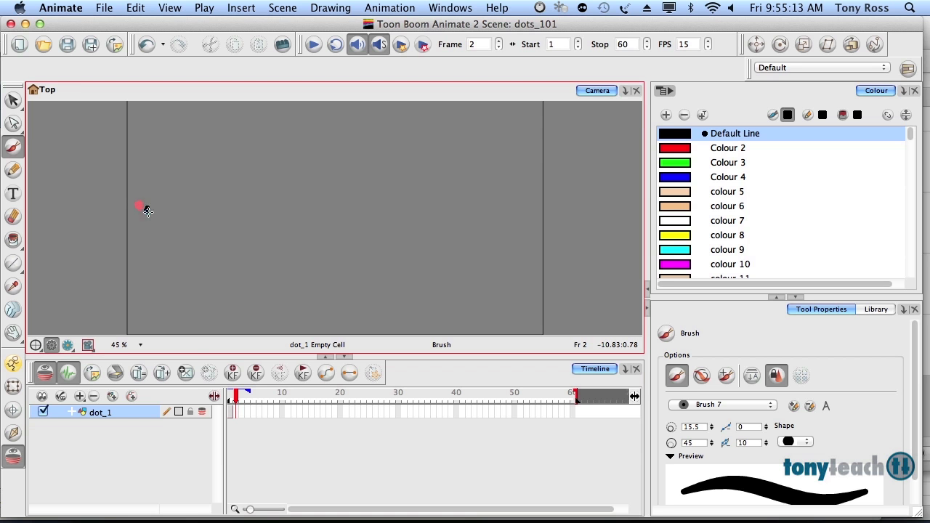
Paint the dot advancing frame by frame, including a motion streak on frame 26.
{"action": "left_click_drag", "start_coordinate": [141, 206], "coordinate": [154, 215]}
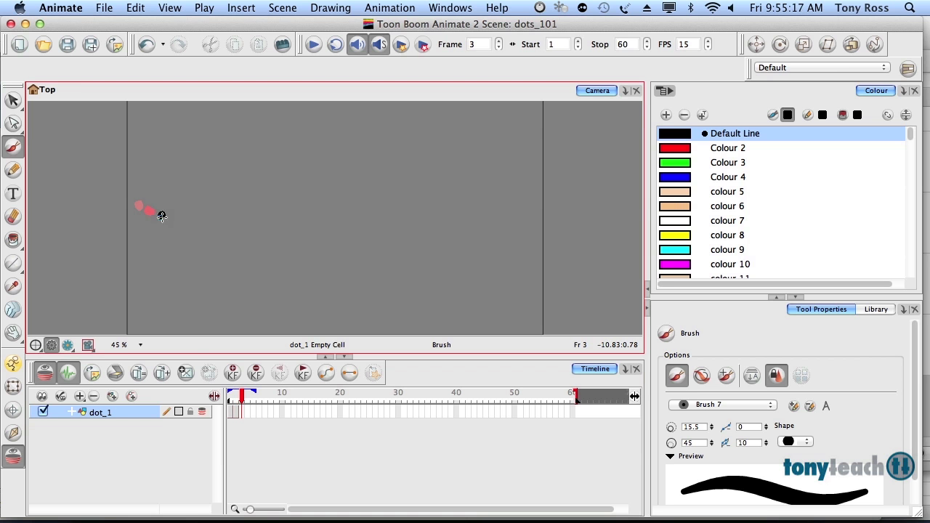
{"action": "left_click", "coordinate": [171, 220]}
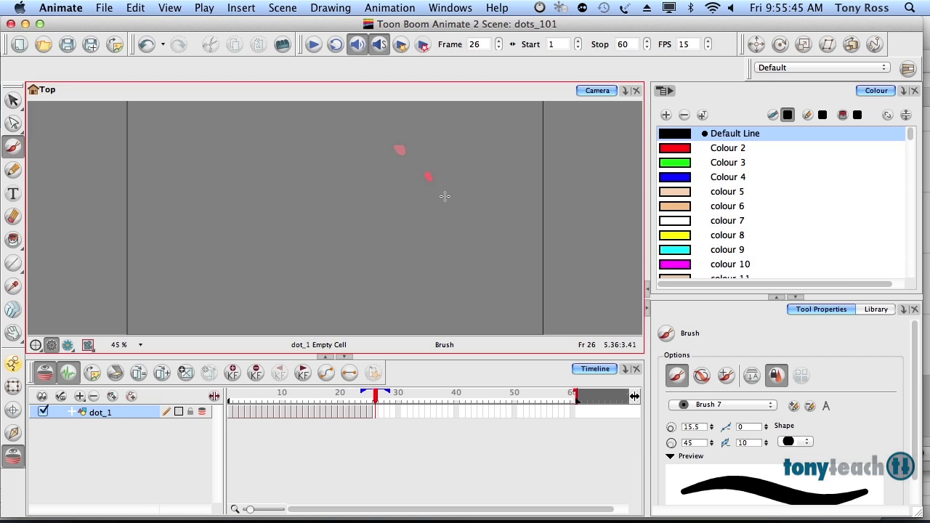
{"action": "left_click_drag", "start_coordinate": [445, 202], "coordinate": [476, 233]}
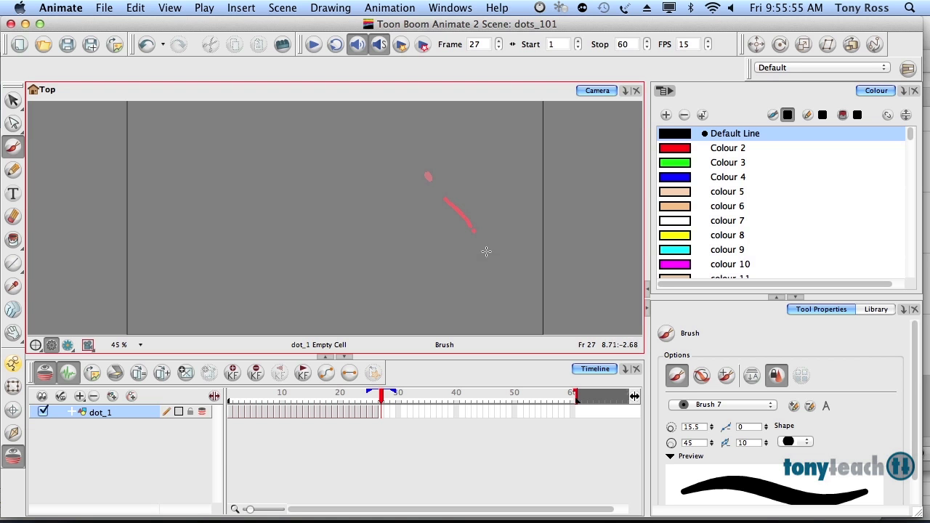
{"action": "left_click", "coordinate": [489, 260]}
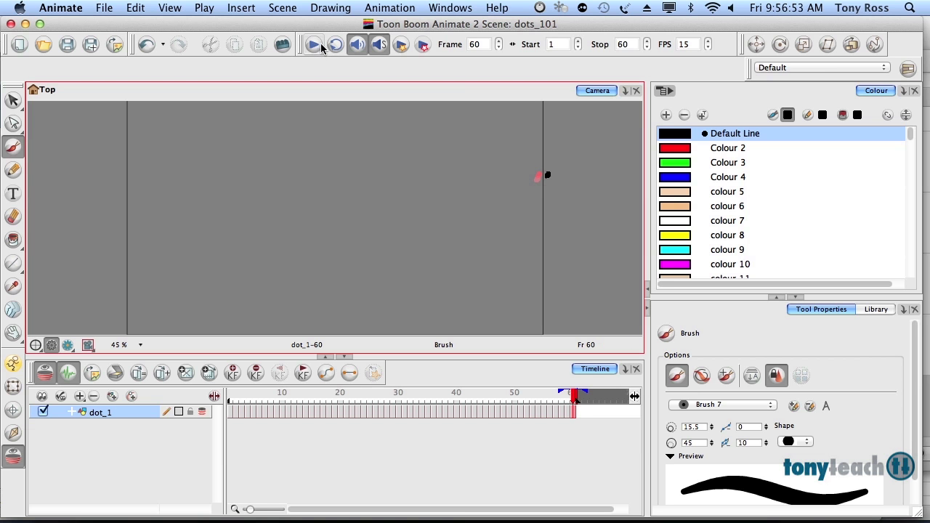
Play the 60-frame dot animation twice, then turn on looping.
{"action": "left_click", "coordinate": [331, 44]}
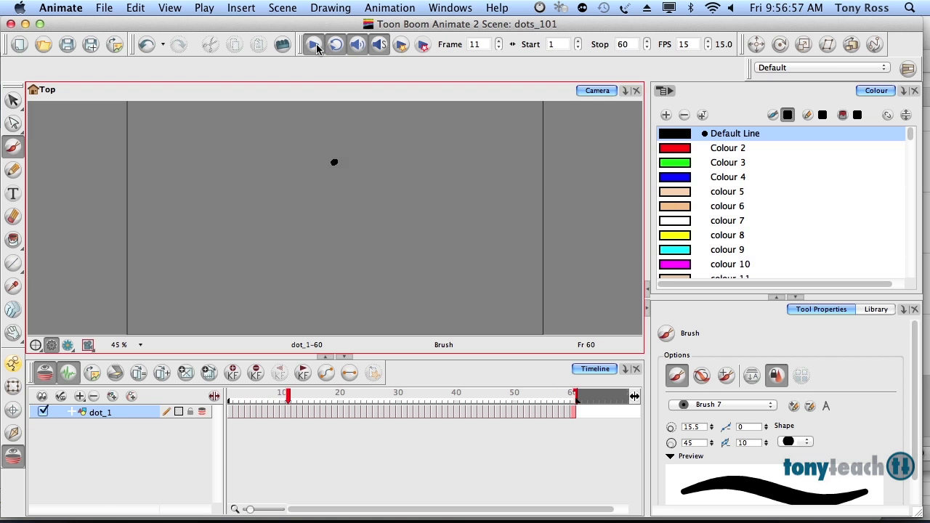
{"action": "left_click", "coordinate": [456, 392]}
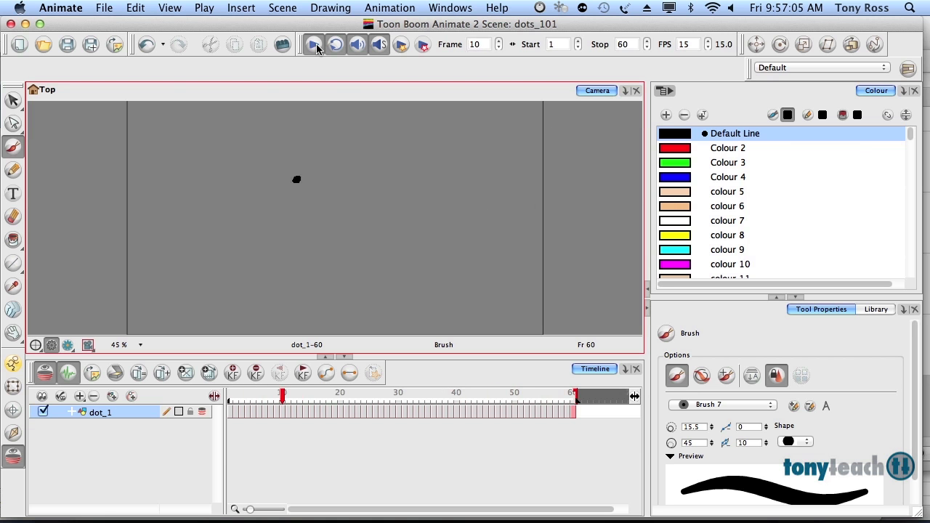
{"action": "left_click", "coordinate": [311, 45]}
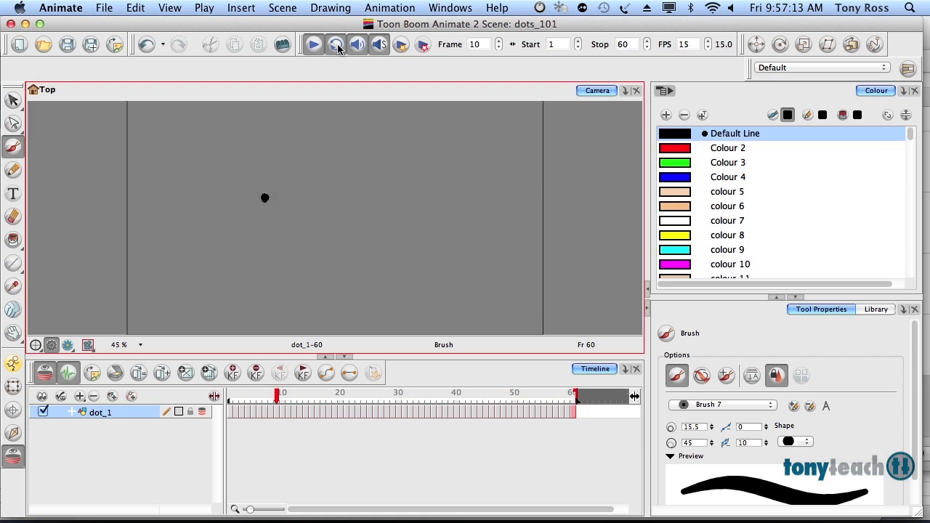
{"action": "left_click", "coordinate": [333, 45]}
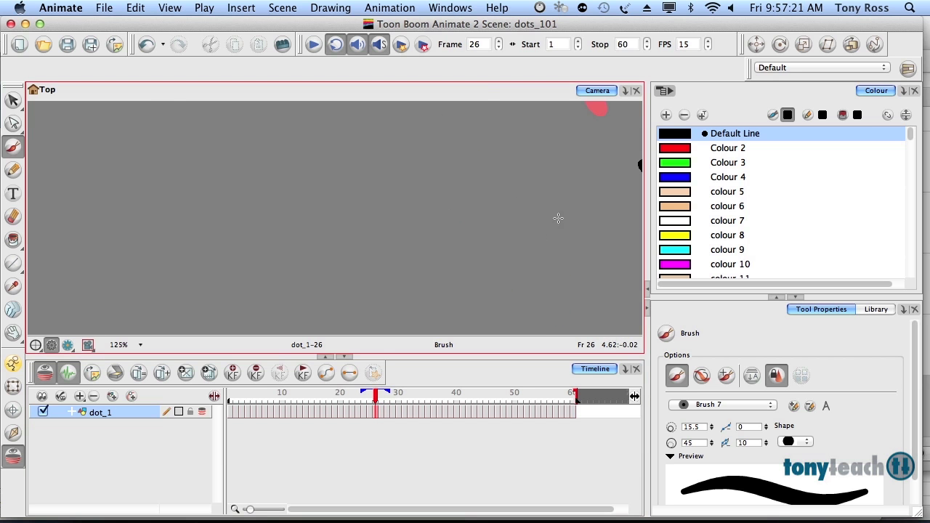
Bring frame 26's streak into view and erase it into thinner tapered slivers.
{"action": "left_click_drag", "start_coordinate": [213, 166], "coordinate": [295, 258]}
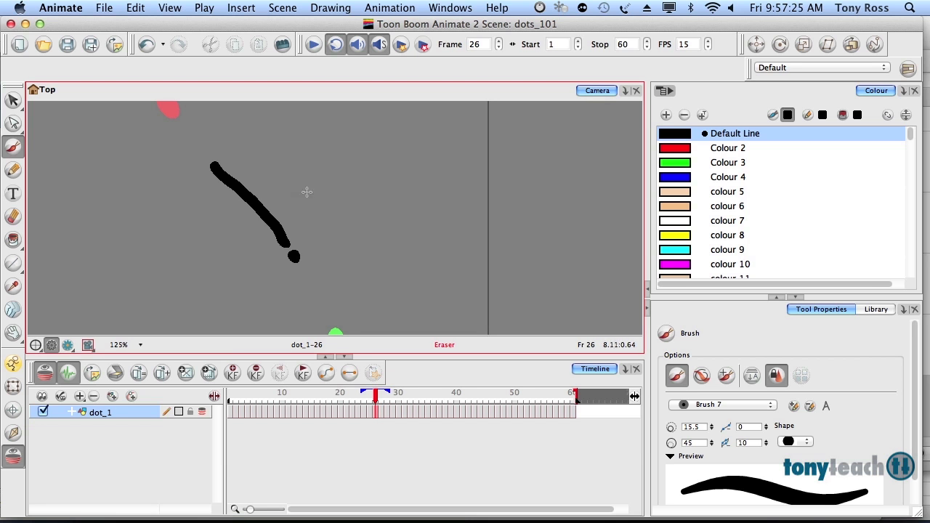
{"action": "mouse_move", "coordinate": [285, 220]}
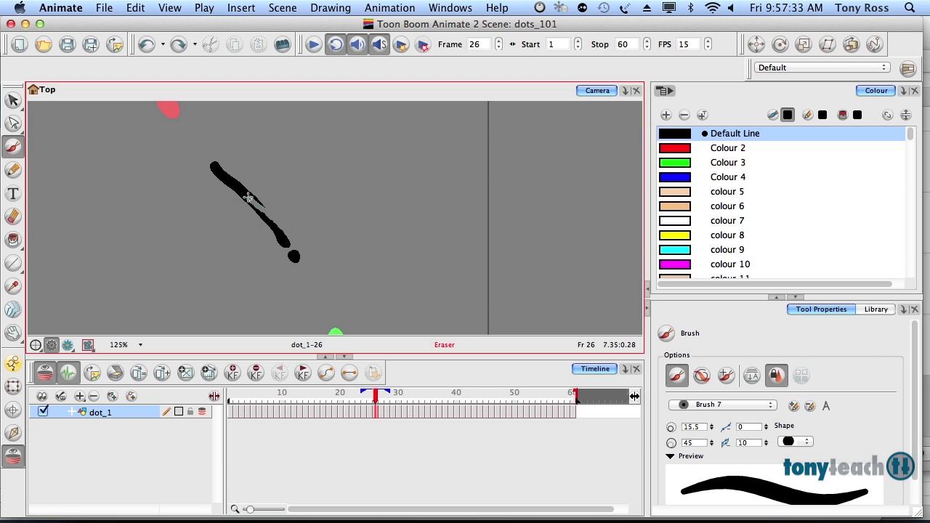
{"action": "left_click_drag", "start_coordinate": [247, 196], "coordinate": [207, 163]}
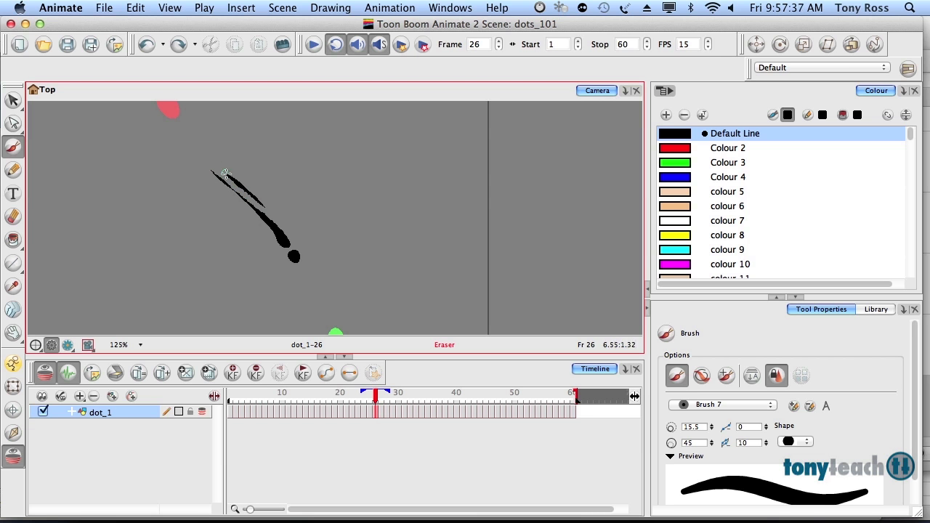
{"action": "left_click_drag", "start_coordinate": [218, 178], "coordinate": [269, 207]}
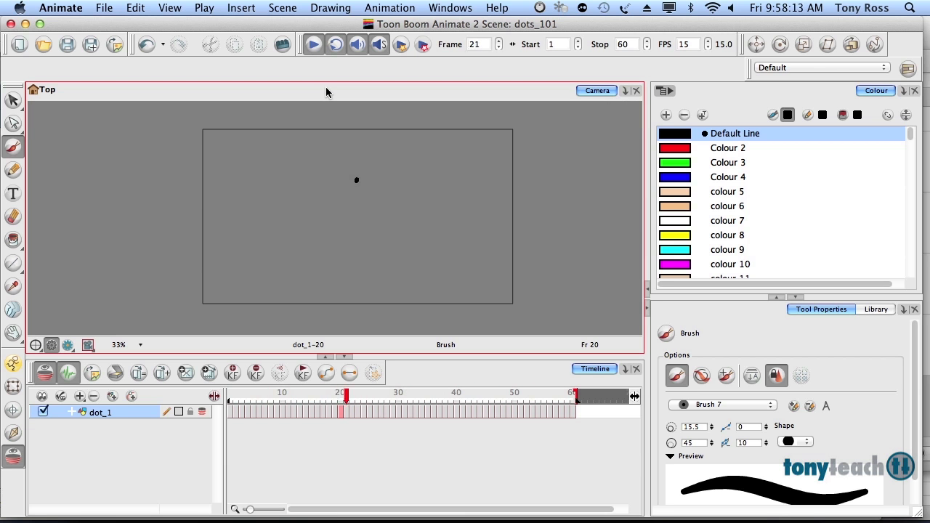
Jump to frame 38 of the dot animation.
{"action": "left_click", "coordinate": [313, 44]}
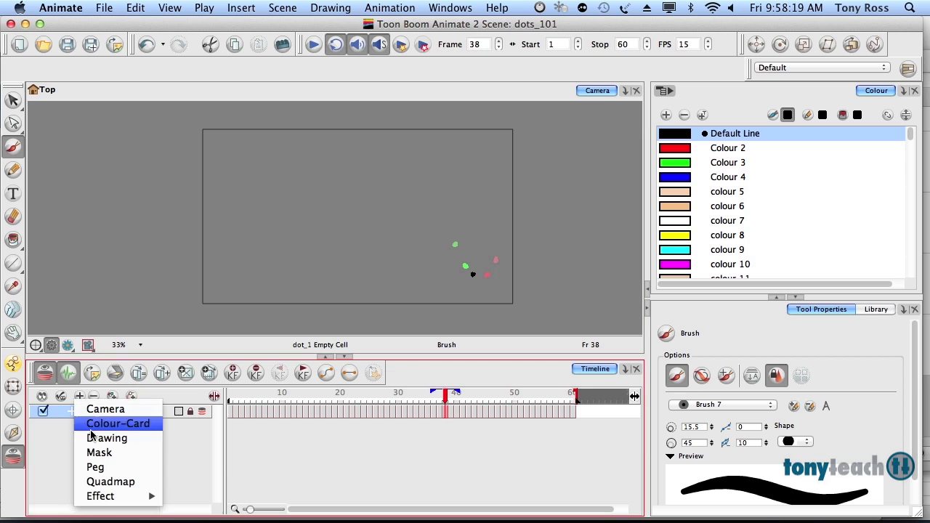
Add a new drawing layer and name it dot_2.
{"action": "left_click", "coordinate": [107, 438]}
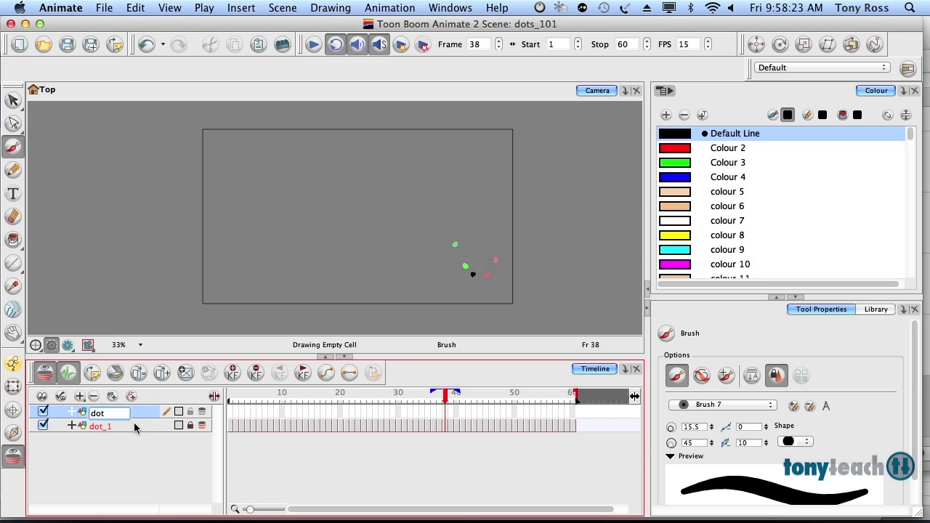
{"action": "type", "text": "dot_2"}
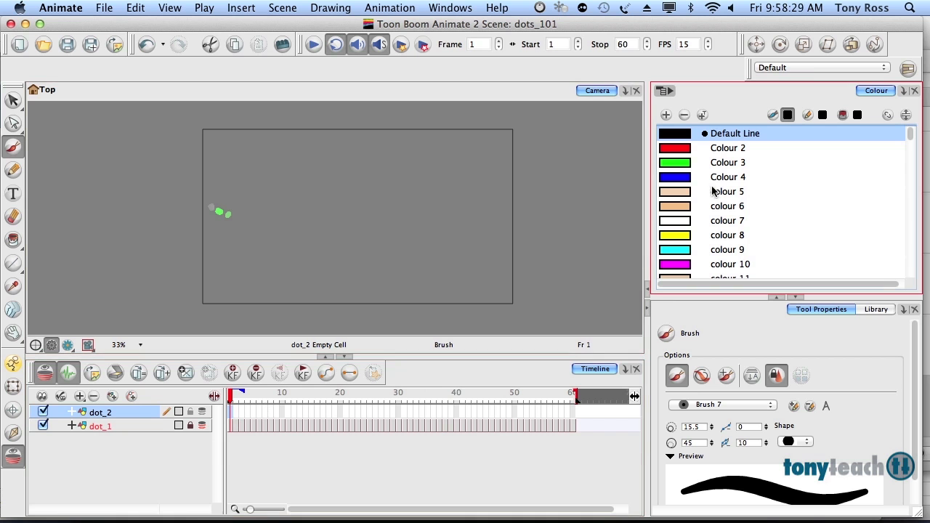
{"action": "mouse_move", "coordinate": [676, 177]}
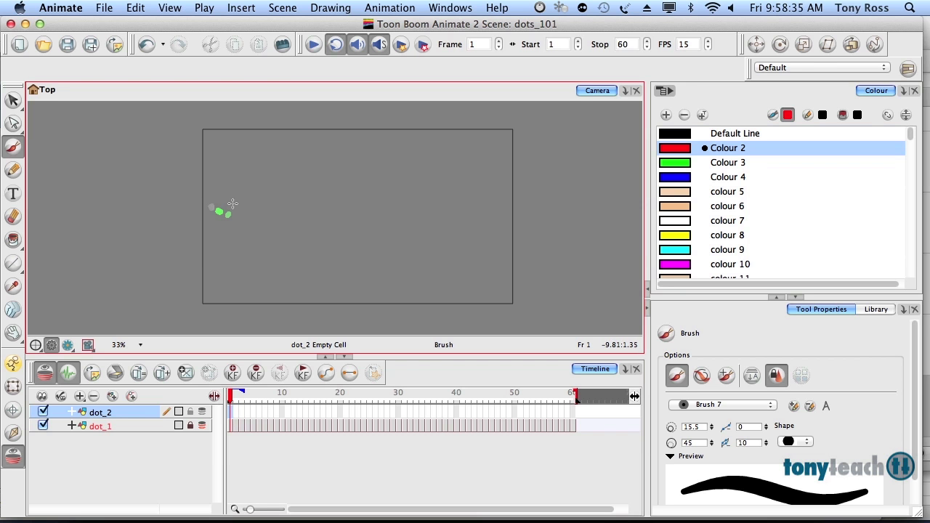
{"action": "mouse_move", "coordinate": [285, 181]}
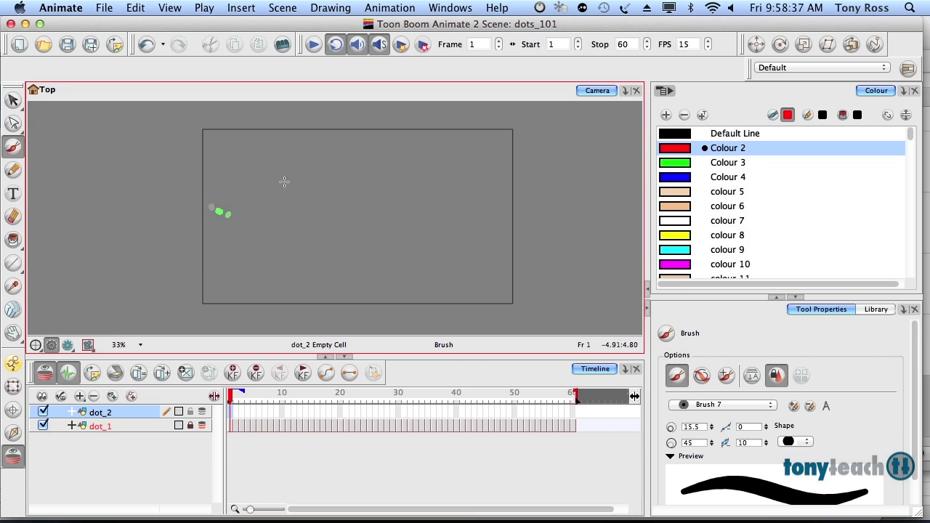
{"action": "mouse_move", "coordinate": [252, 136]}
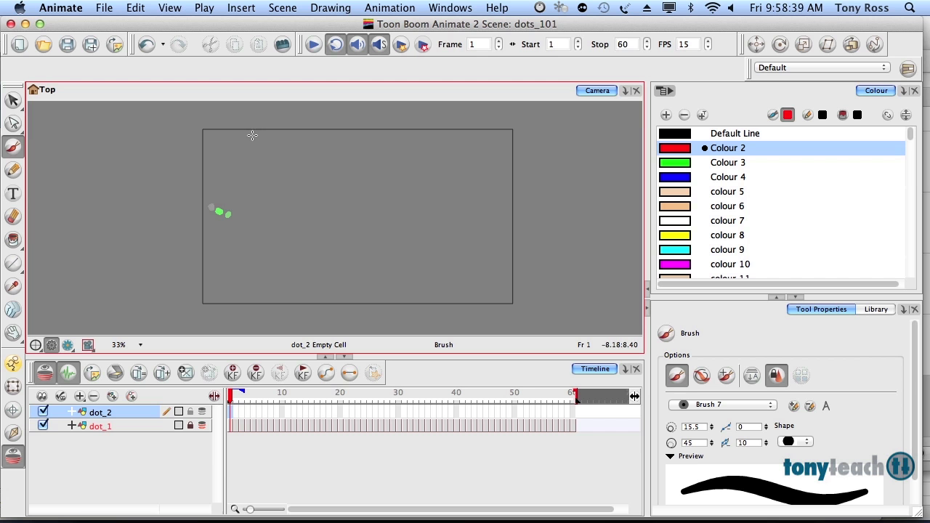
Paint the red dot on dot_2 from frame 1 onward, leaving a long streak near frame 29.
{"action": "left_click", "coordinate": [253, 134]}
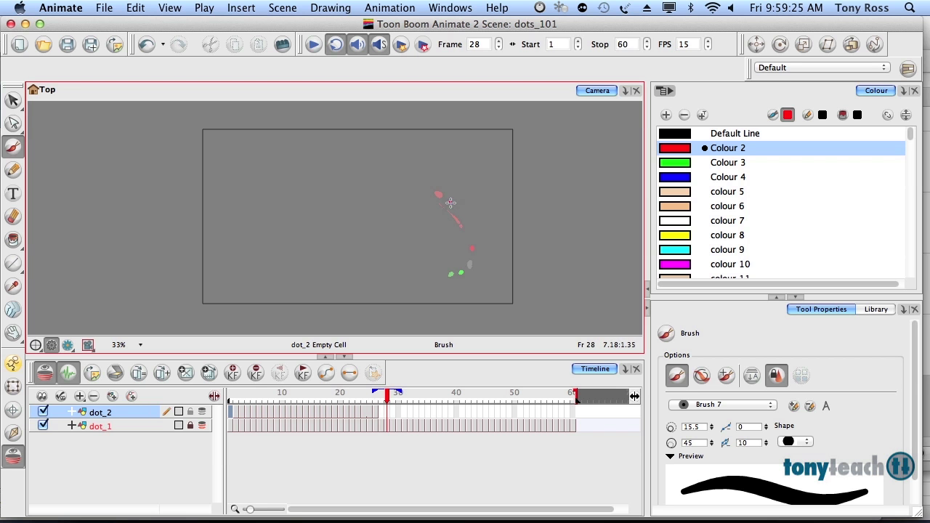
{"action": "left_click_drag", "start_coordinate": [450, 204], "coordinate": [455, 229]}
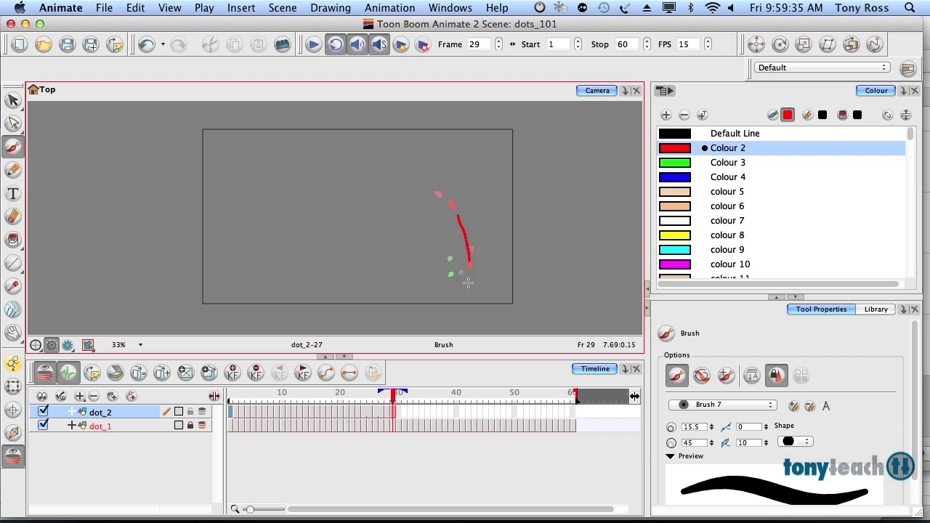
{"action": "mouse_move", "coordinate": [467, 267]}
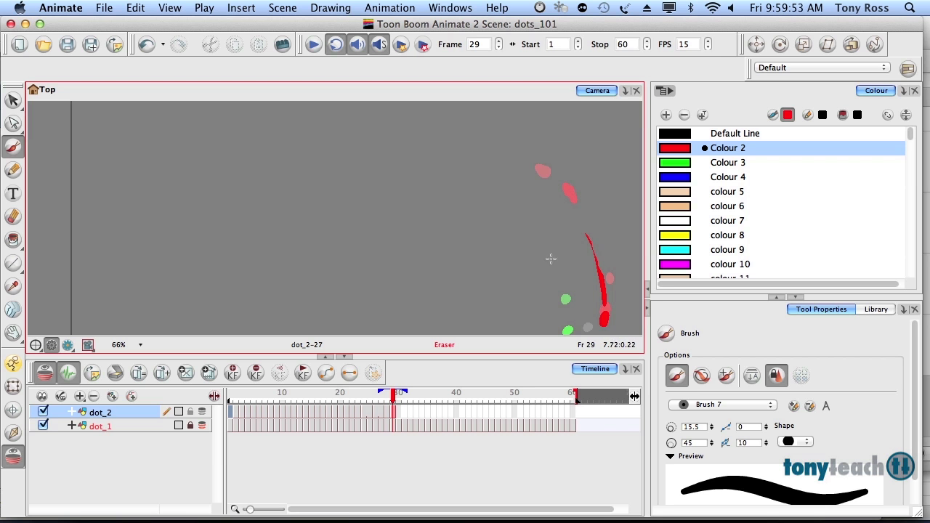
{"action": "mouse_move", "coordinate": [13, 220]}
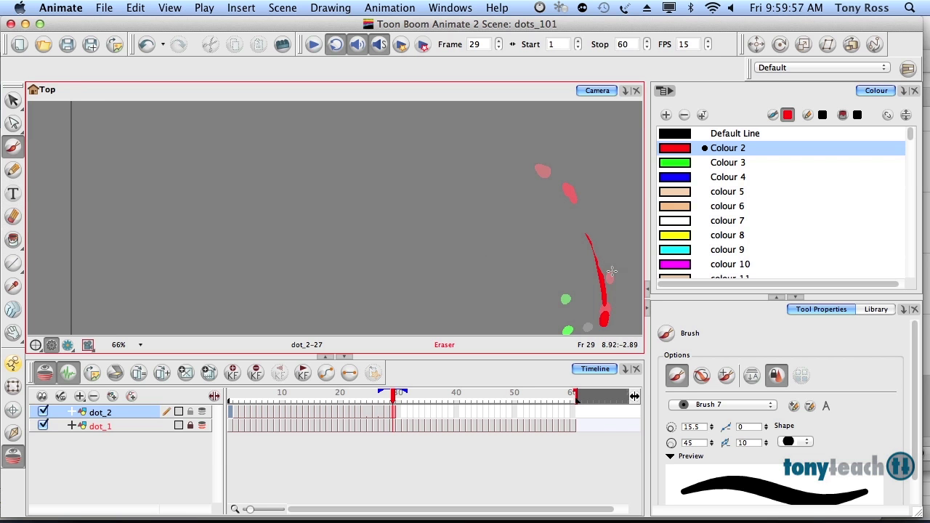
{"action": "mouse_move", "coordinate": [600, 270]}
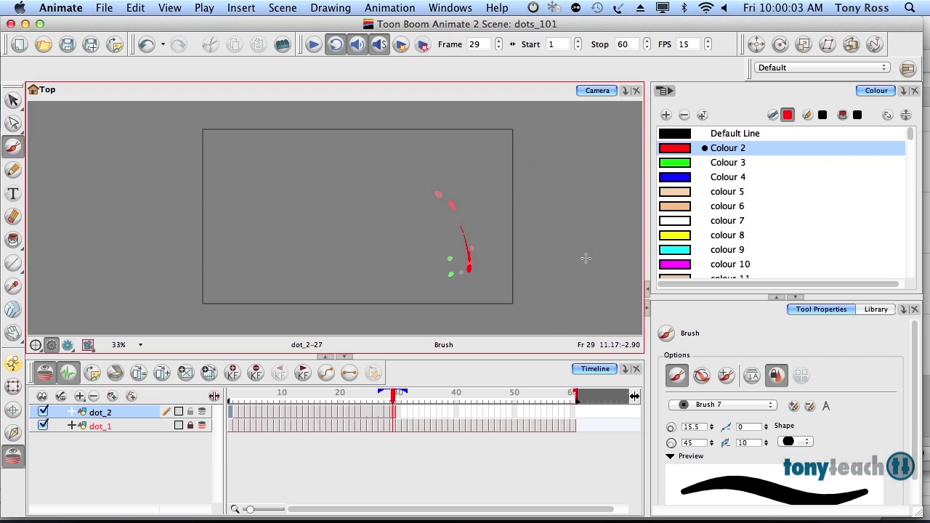
{"action": "mouse_move", "coordinate": [276, 189]}
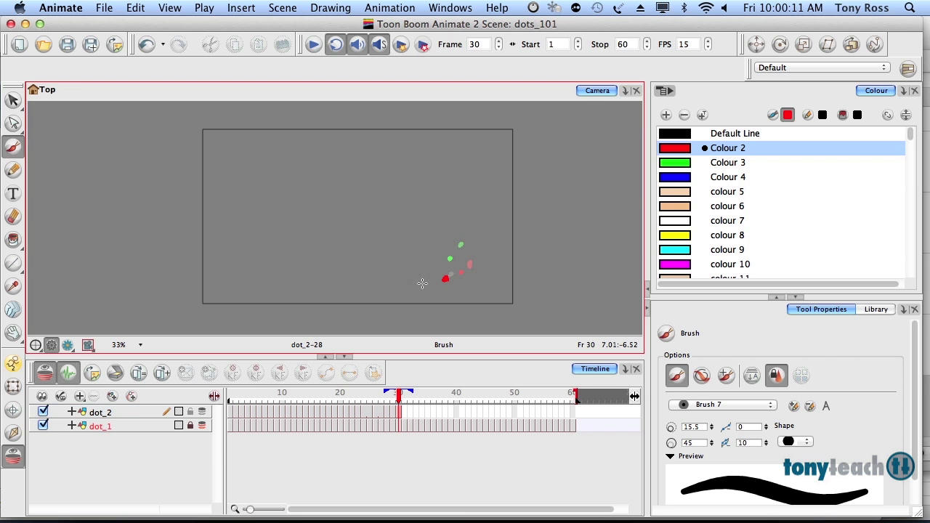
Paint the red dot on dot_2 at frame 30 and again at frame 40.
{"action": "left_click", "coordinate": [405, 392]}
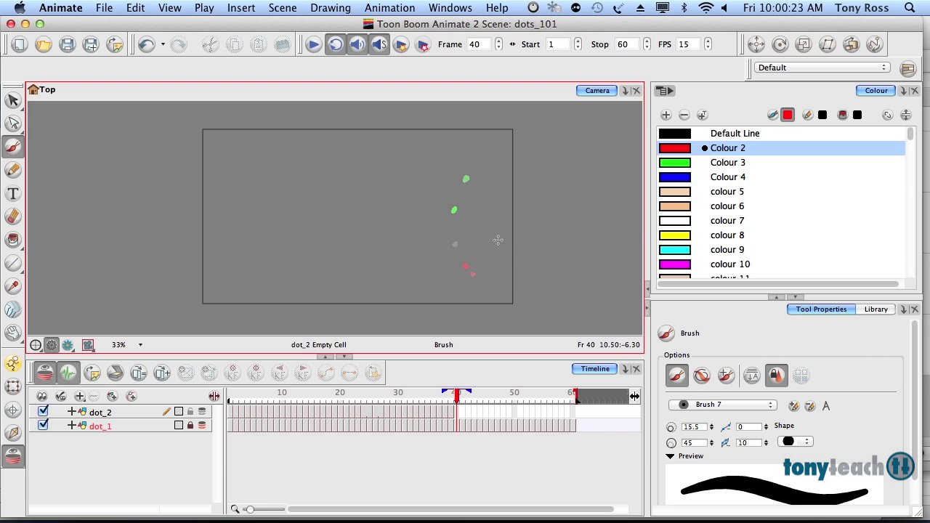
{"action": "left_click", "coordinate": [495, 243]}
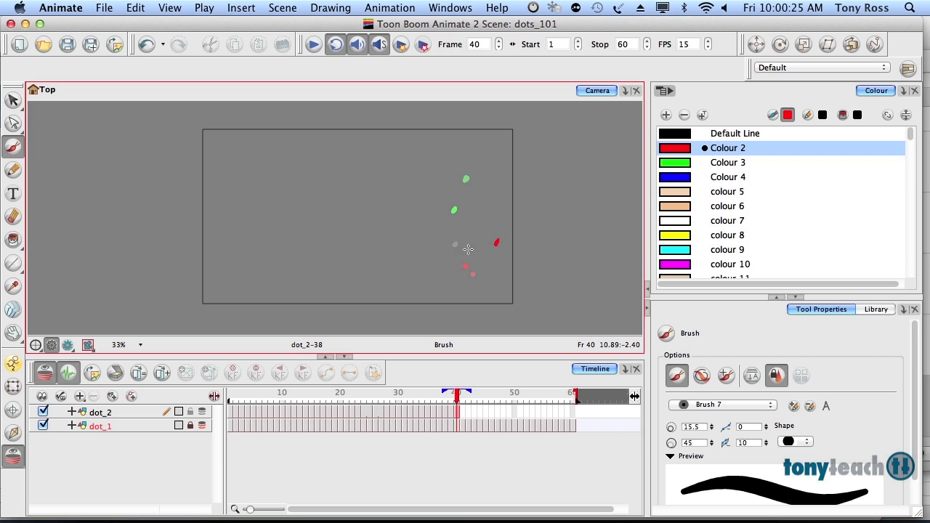
{"action": "mouse_move", "coordinate": [466, 249]}
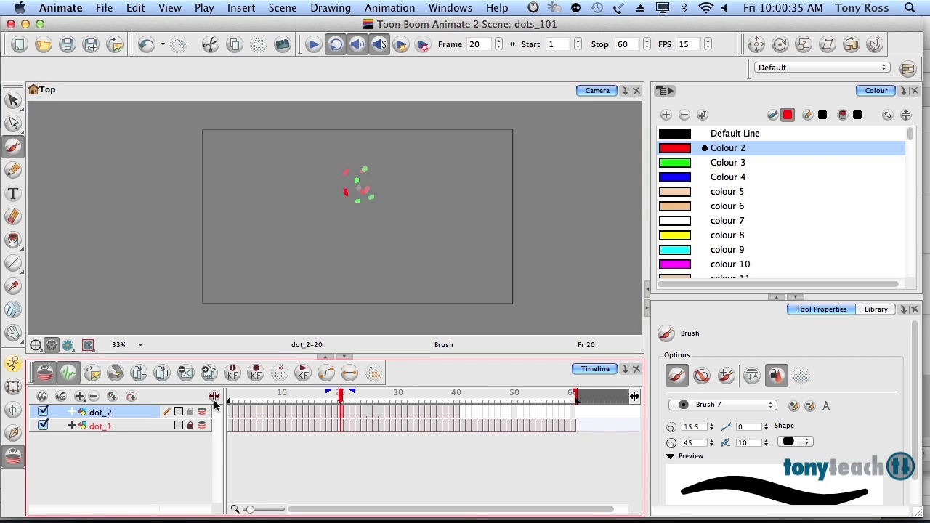
Go back to frame 30 of dot_2 and step forward to keep drawing the red dot.
{"action": "left_click", "coordinate": [100, 426]}
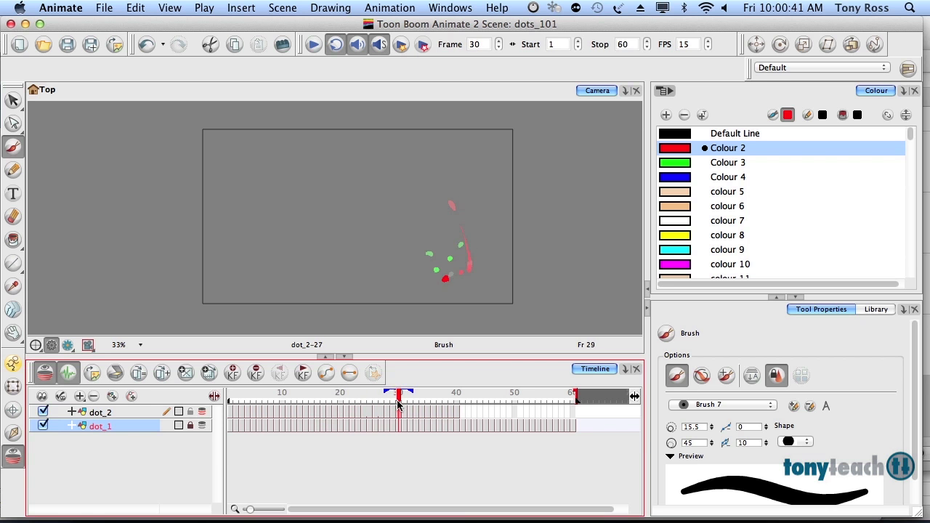
{"action": "key", "text": "cmd+s"}
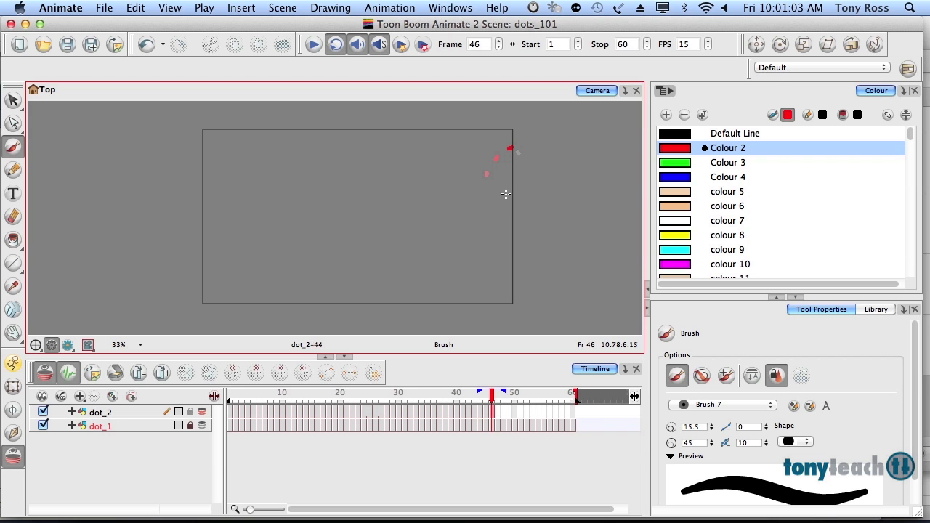
{"action": "mouse_move", "coordinate": [519, 168]}
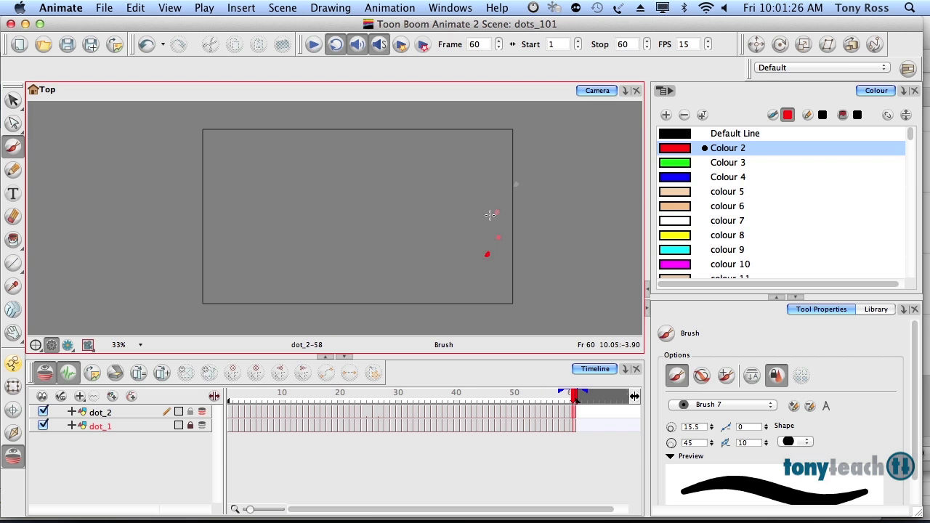
{"action": "mouse_move", "coordinate": [461, 223]}
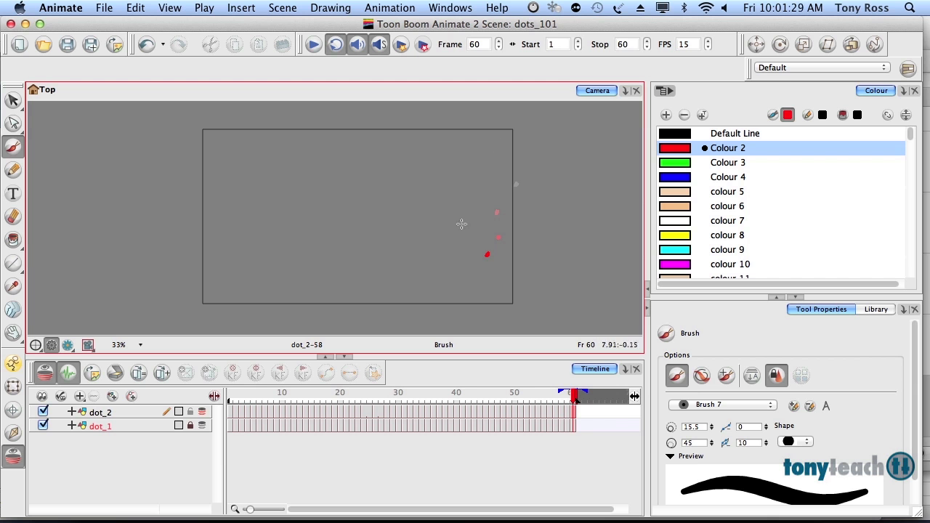
{"action": "mouse_move", "coordinate": [474, 236]}
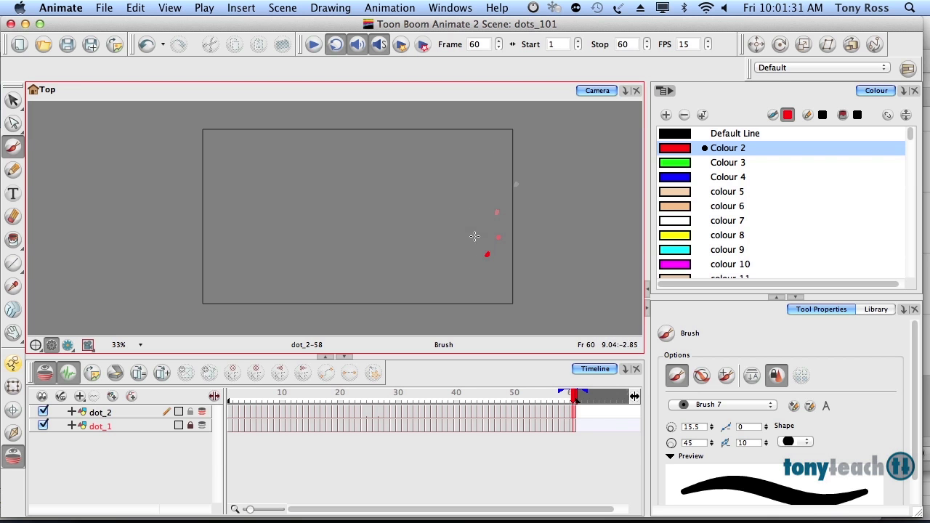
{"action": "mouse_move", "coordinate": [466, 222]}
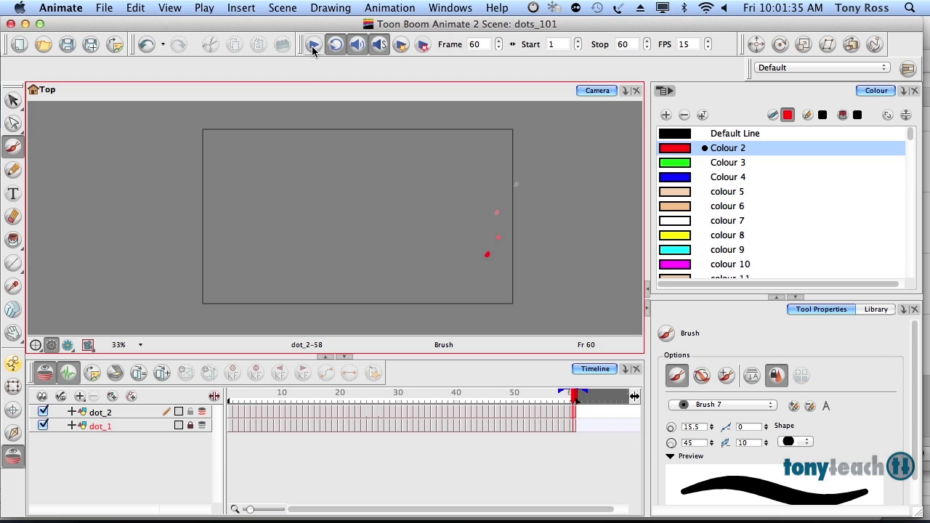
Replay the 60-frame black and red dot animation five times.
{"action": "left_click", "coordinate": [313, 45]}
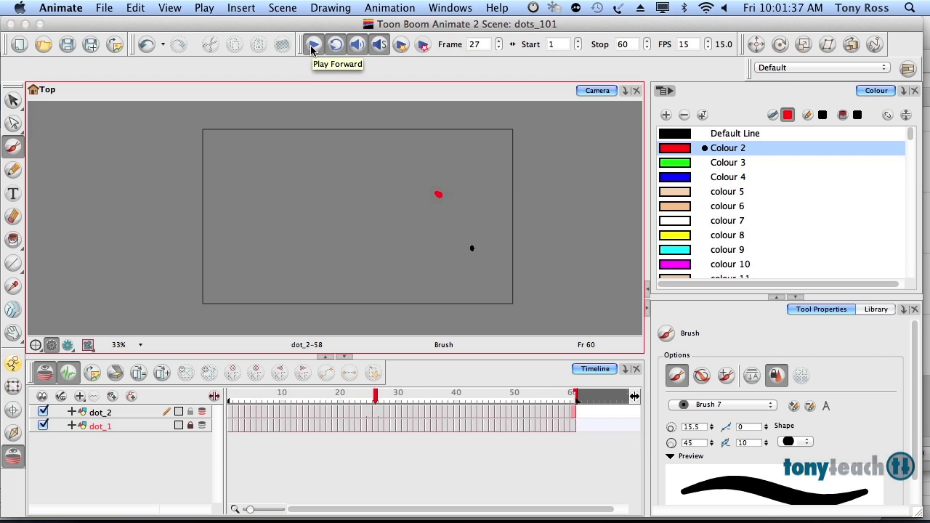
{"action": "left_click", "coordinate": [313, 45]}
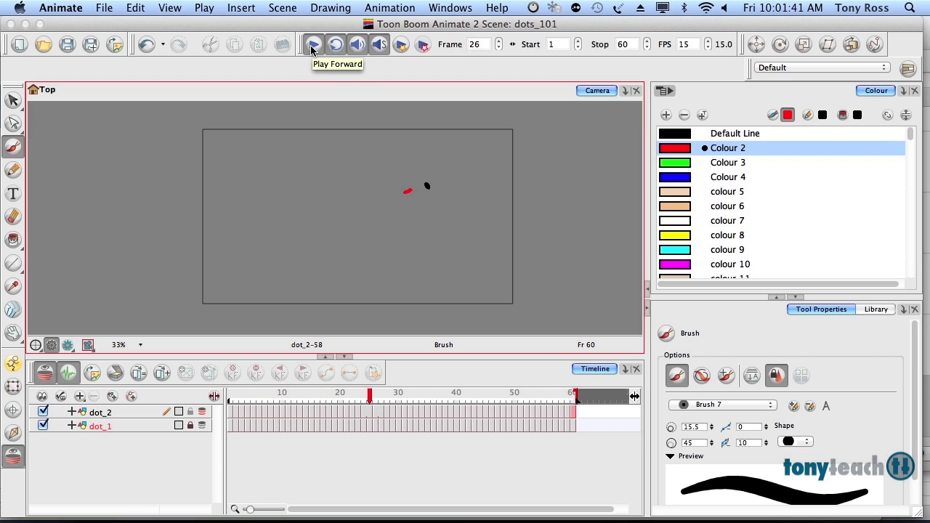
{"action": "left_click", "coordinate": [311, 45]}
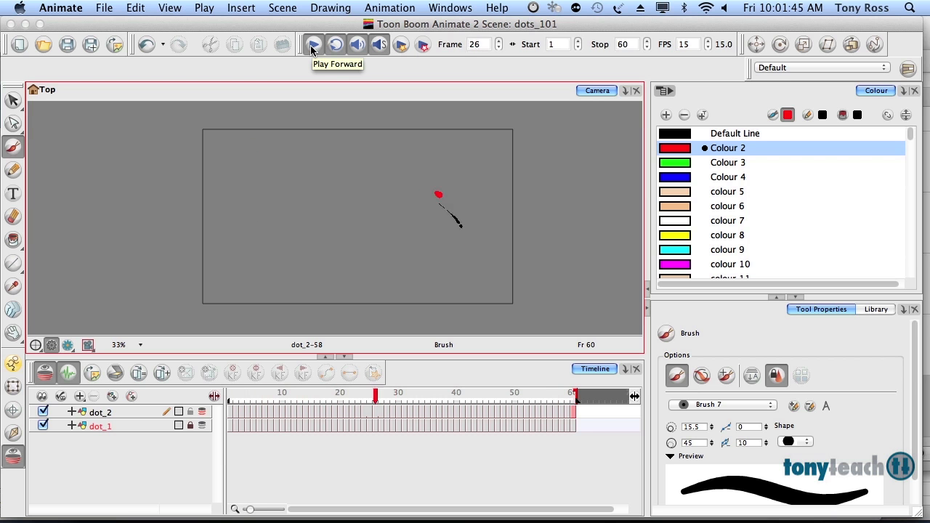
{"action": "left_click", "coordinate": [313, 45]}
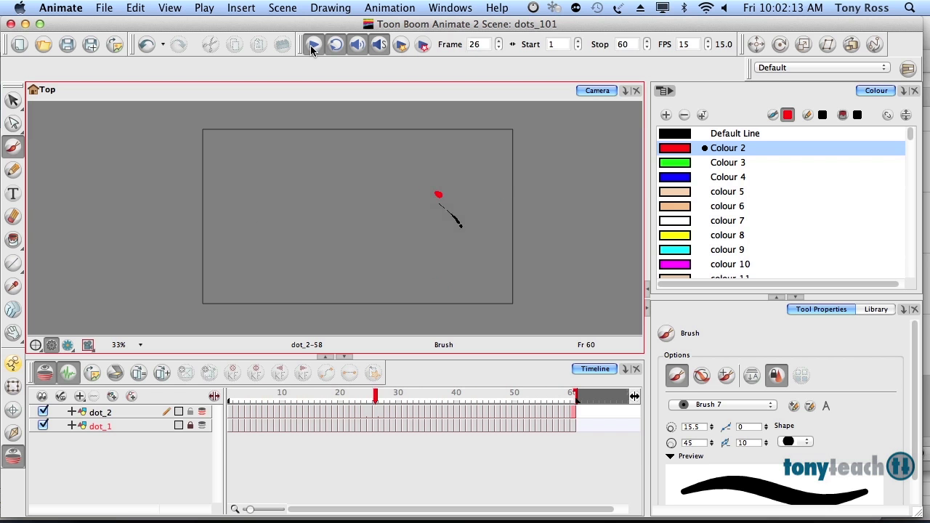
{"action": "left_click", "coordinate": [314, 44]}
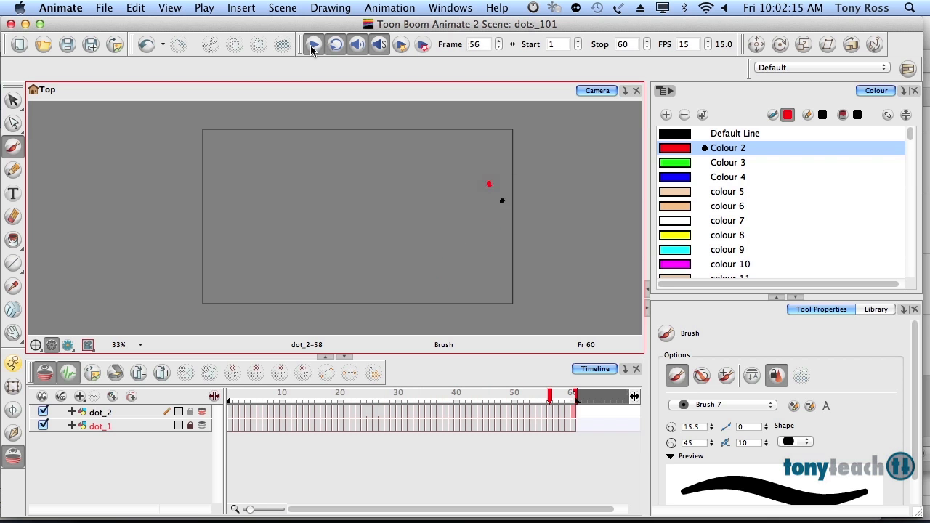